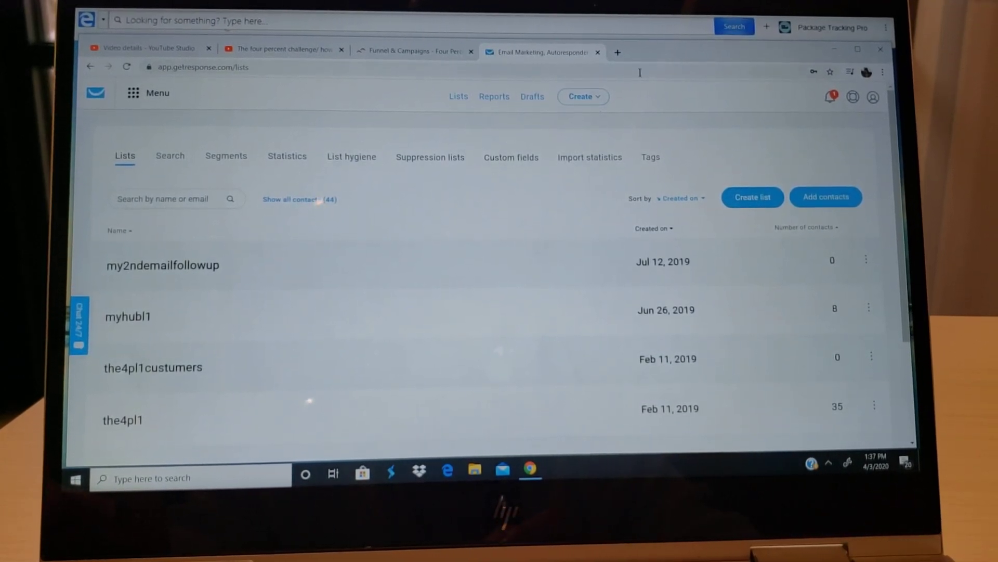
- Search Google for 'getresponse login' in a new tab and open the GetResponse result
left_click(615, 52)
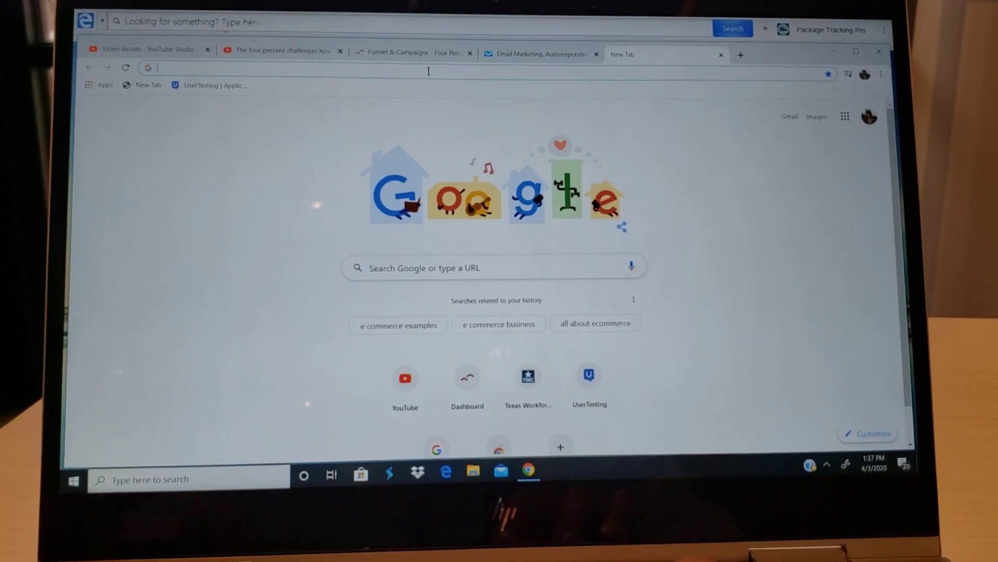
type("getresponse login")
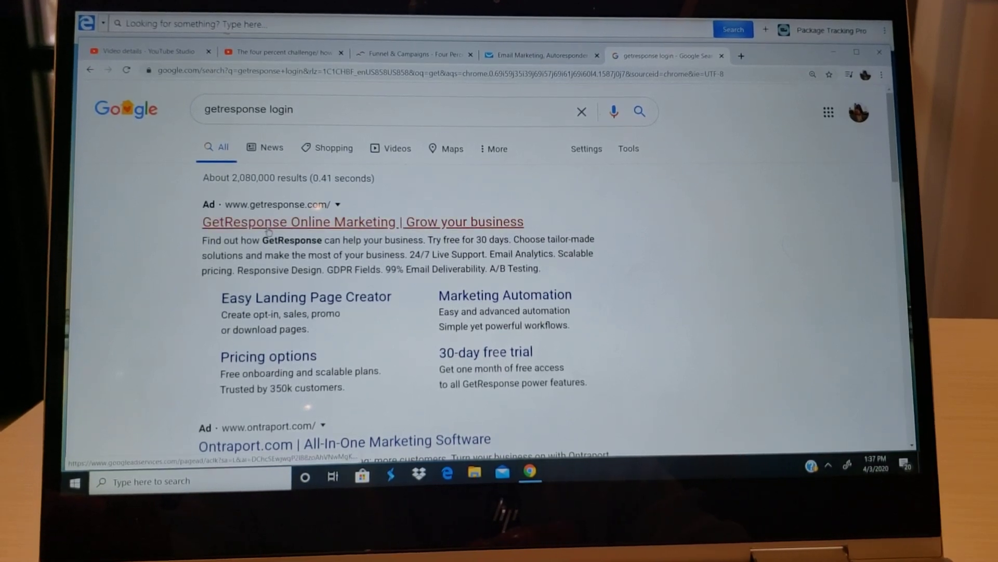
left_click(363, 222)
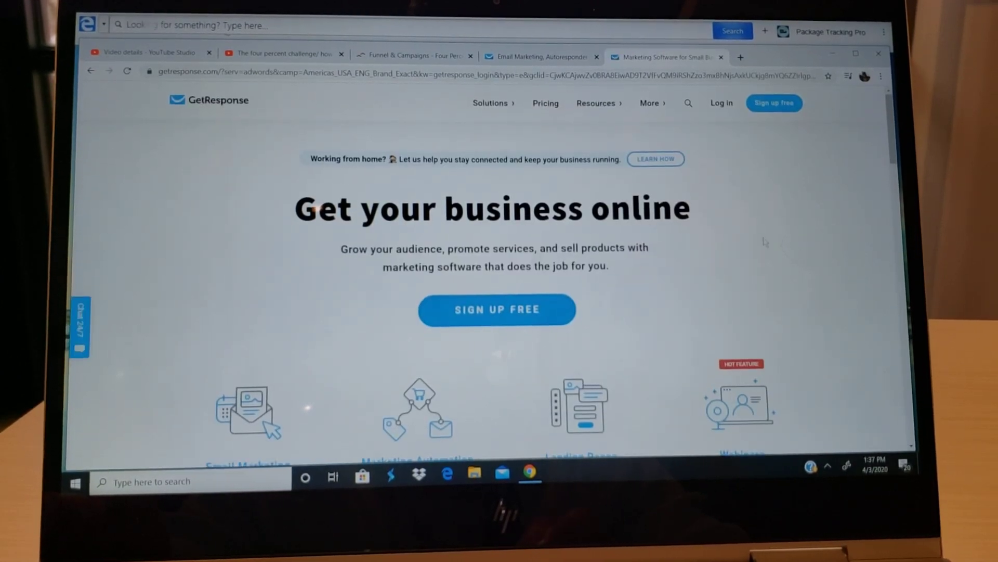
- Log in to GetResponse, go to Lists, and bring up the Create list dialog
left_click(720, 103)
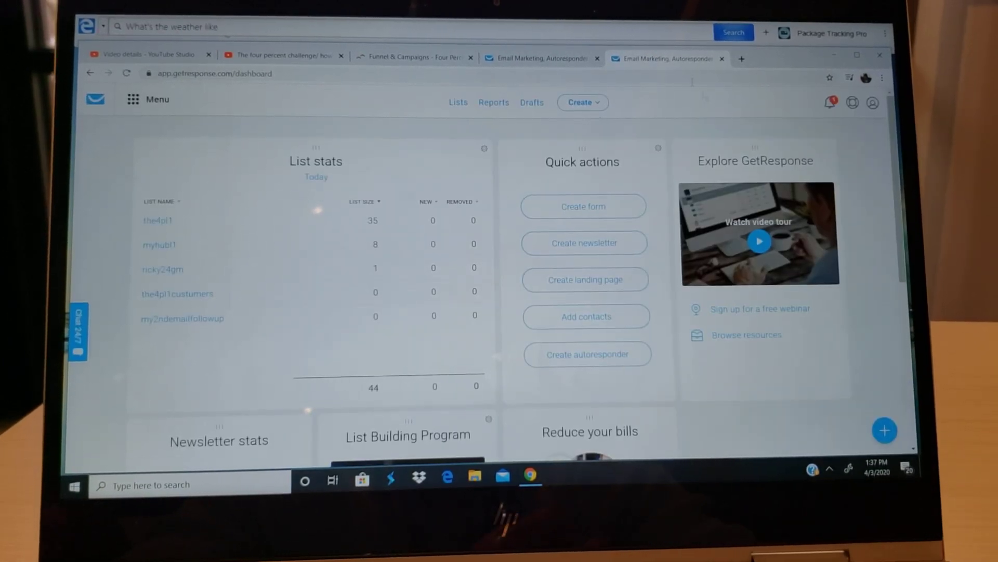
left_click(457, 102)
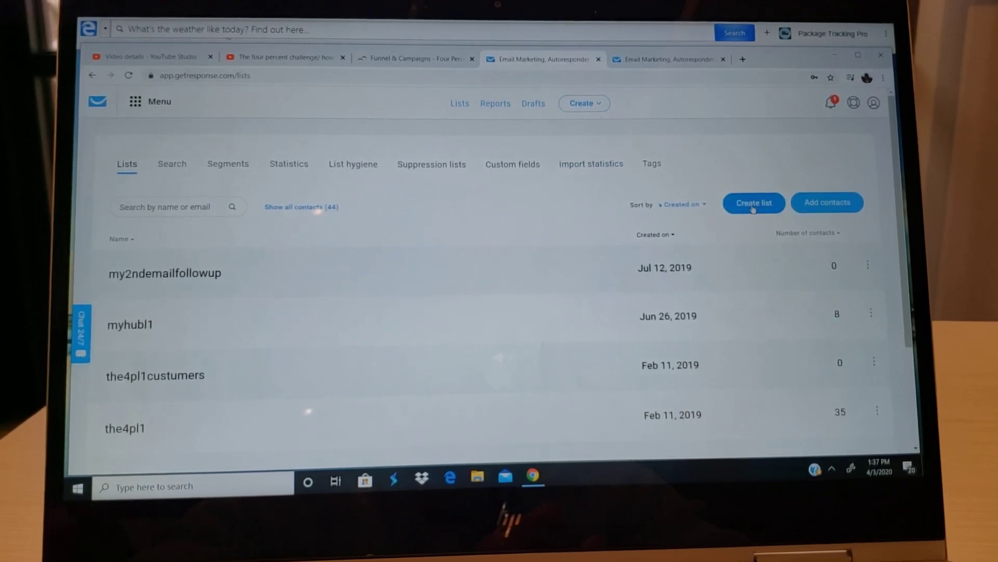
left_click(754, 202)
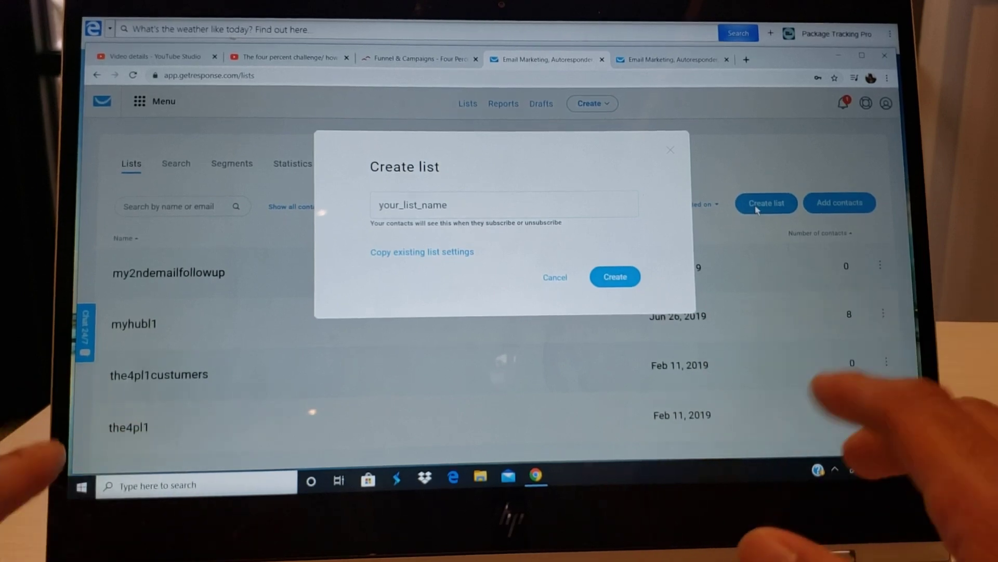
- Enter the list name, strip spaces and the % sign, and create 'myirst4emaillist'
left_click(503, 204)
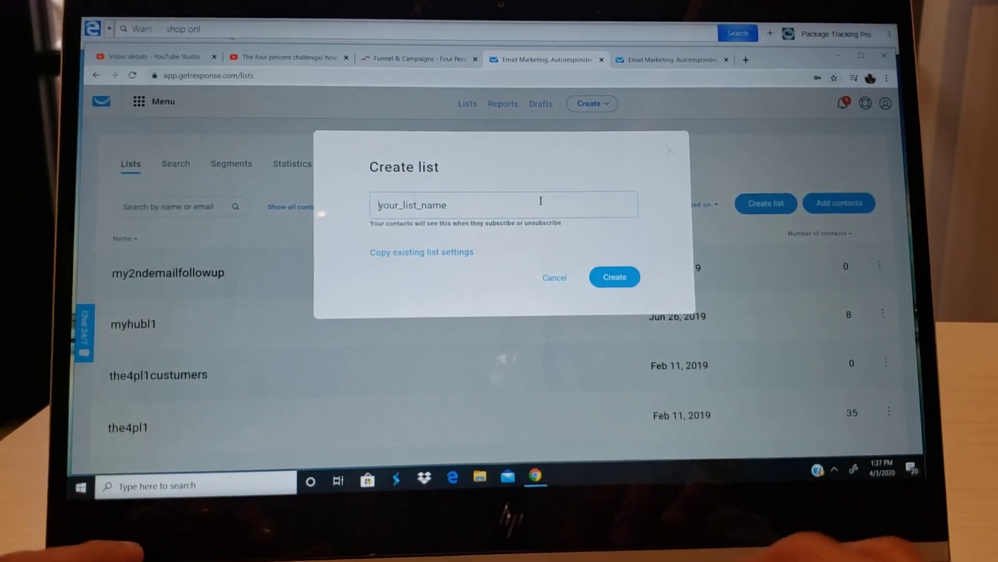
type("my first 4%")
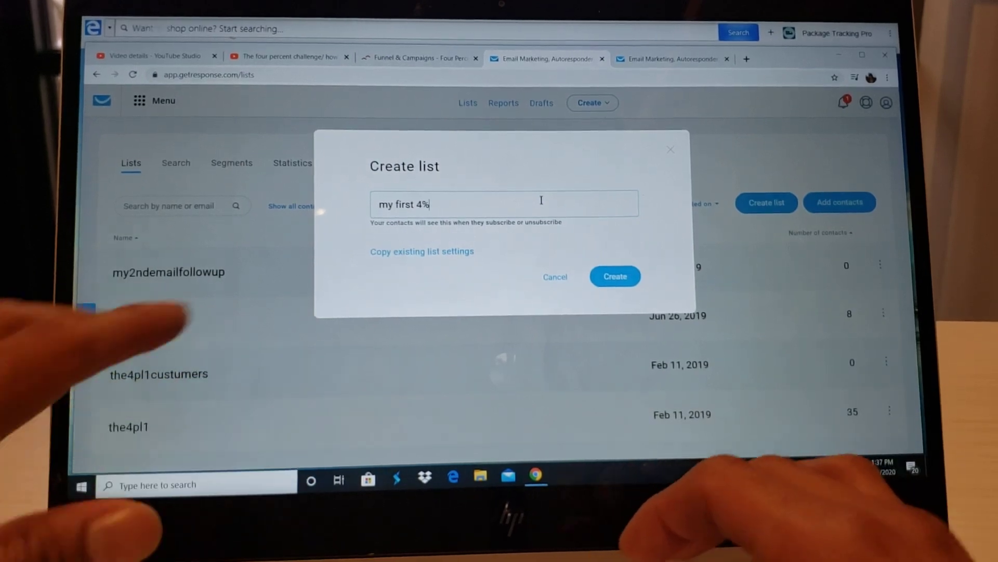
type("email list")
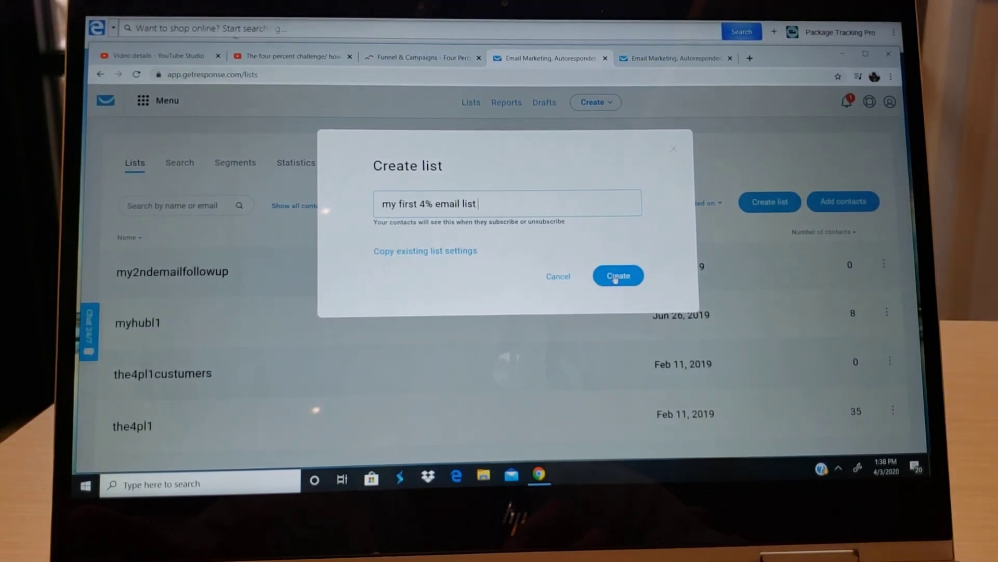
left_click(617, 275)
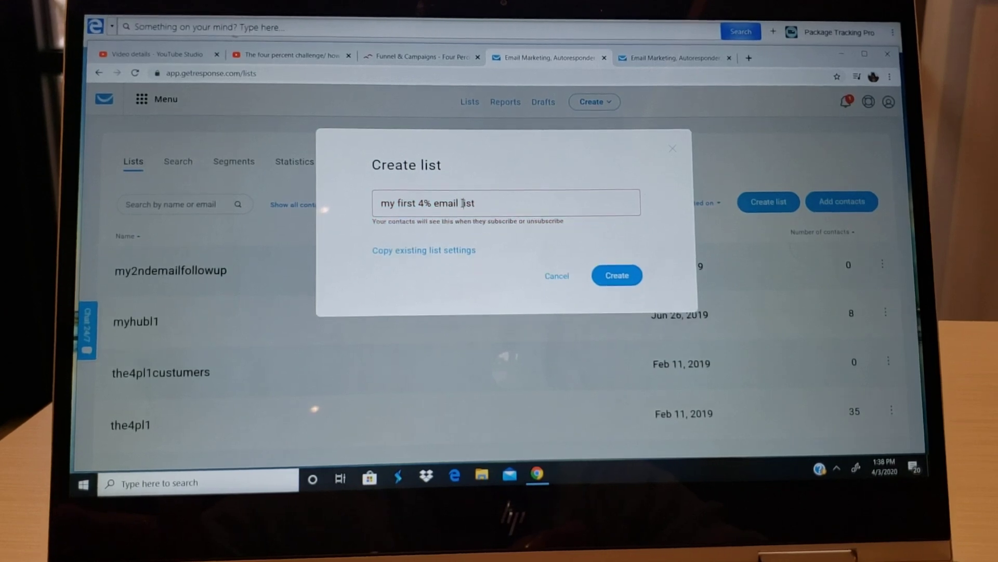
double_click(462, 204)
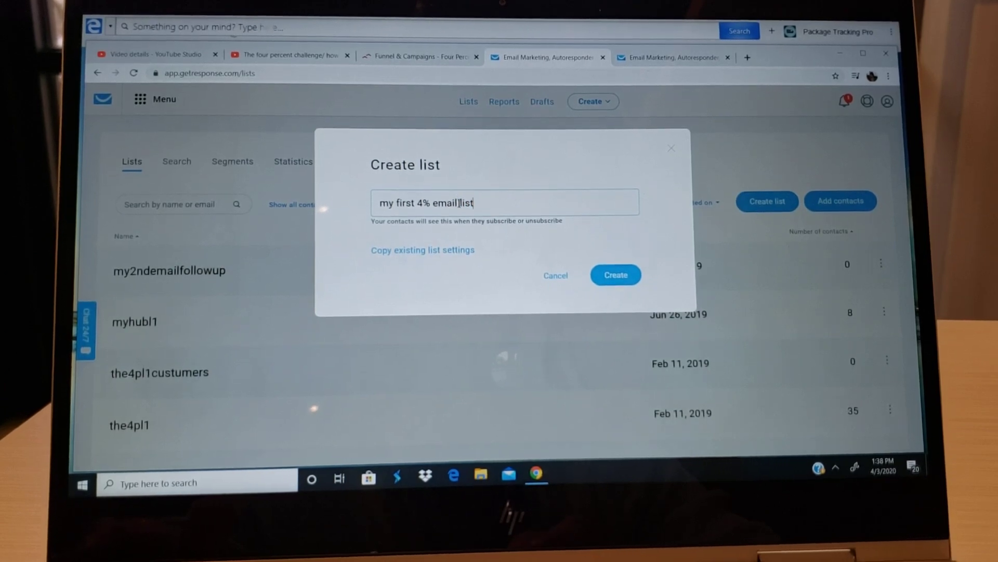
double_click(442, 203)
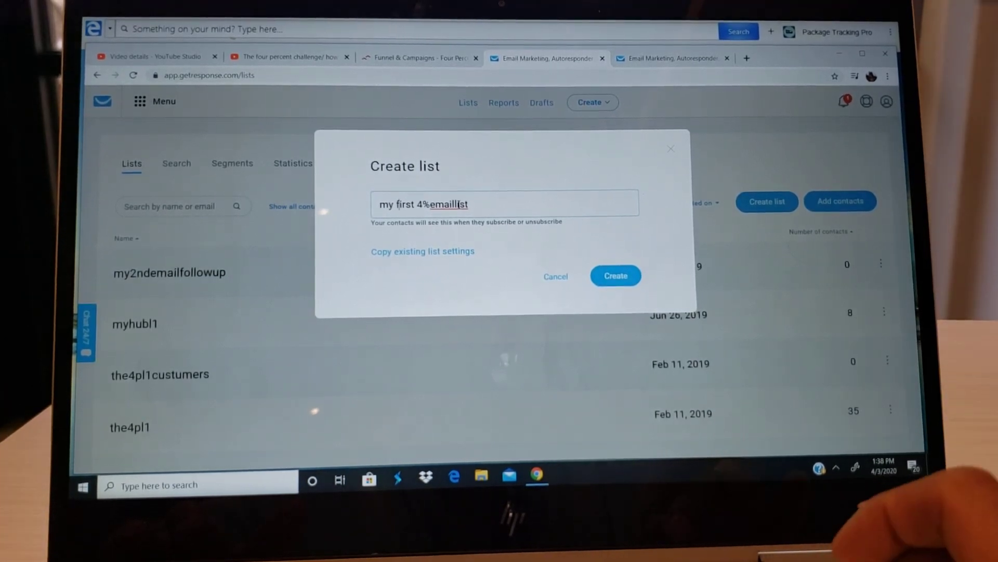
key("BackSpace")
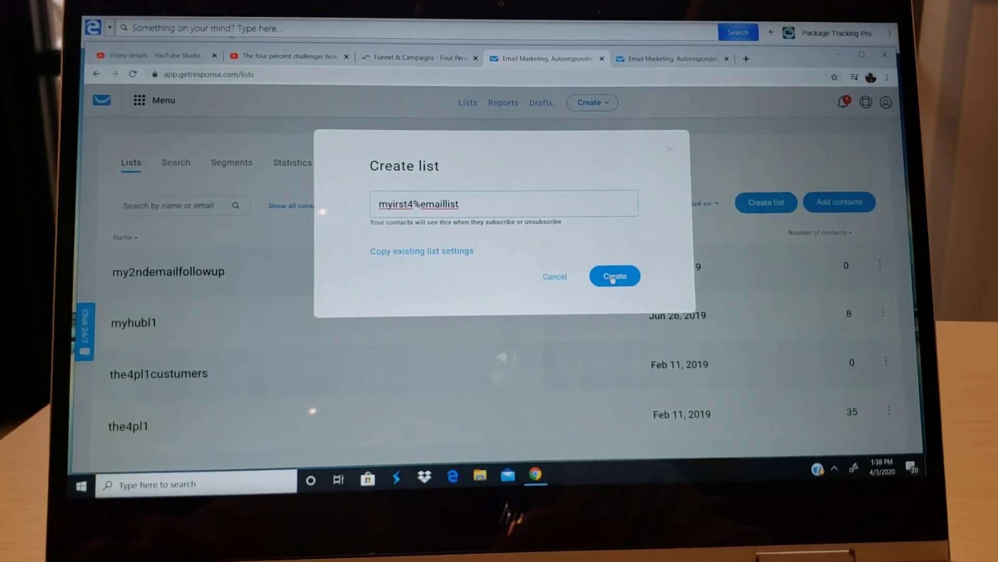
left_click(613, 276)
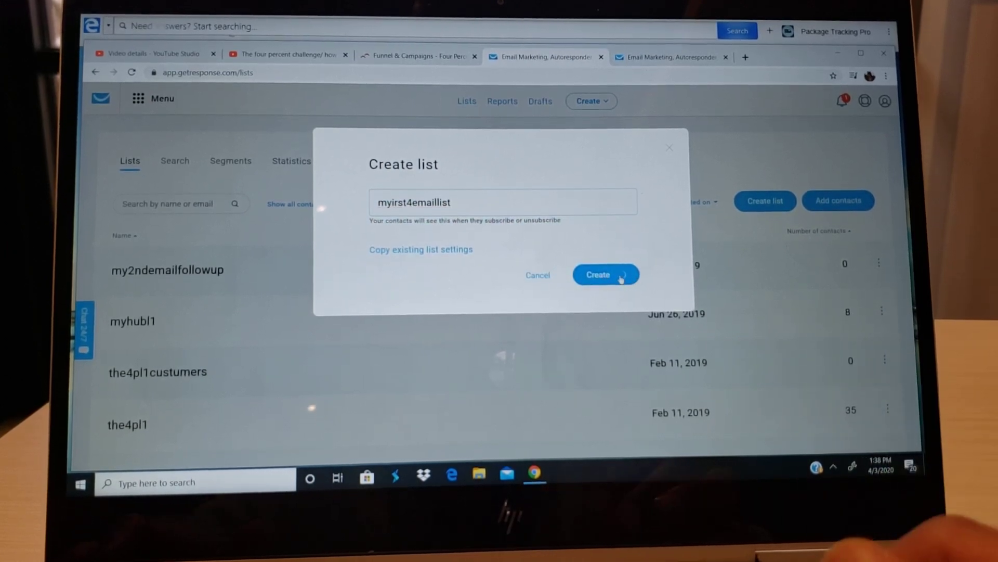
left_click(604, 275)
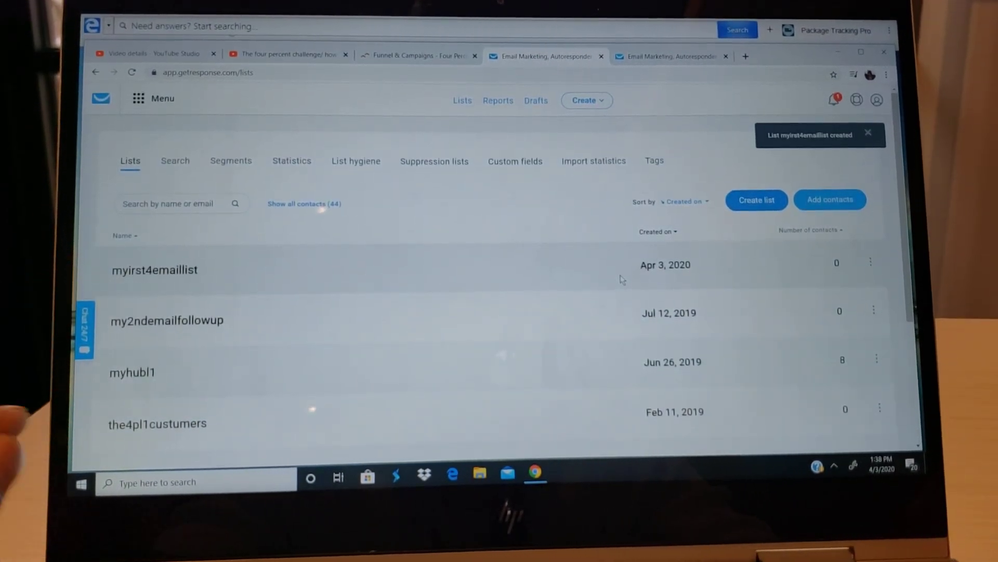
left_click(871, 262)
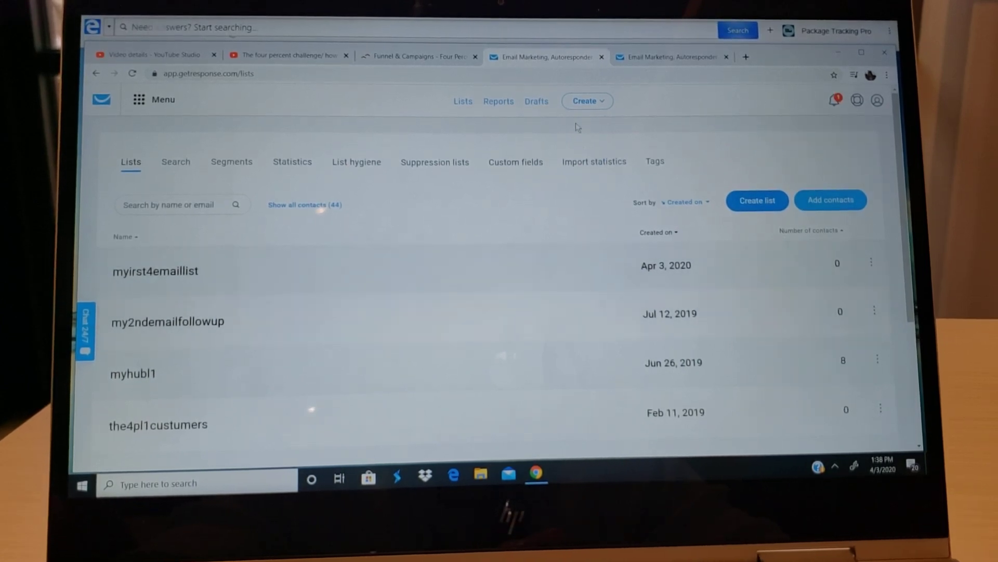
left_click(417, 56)
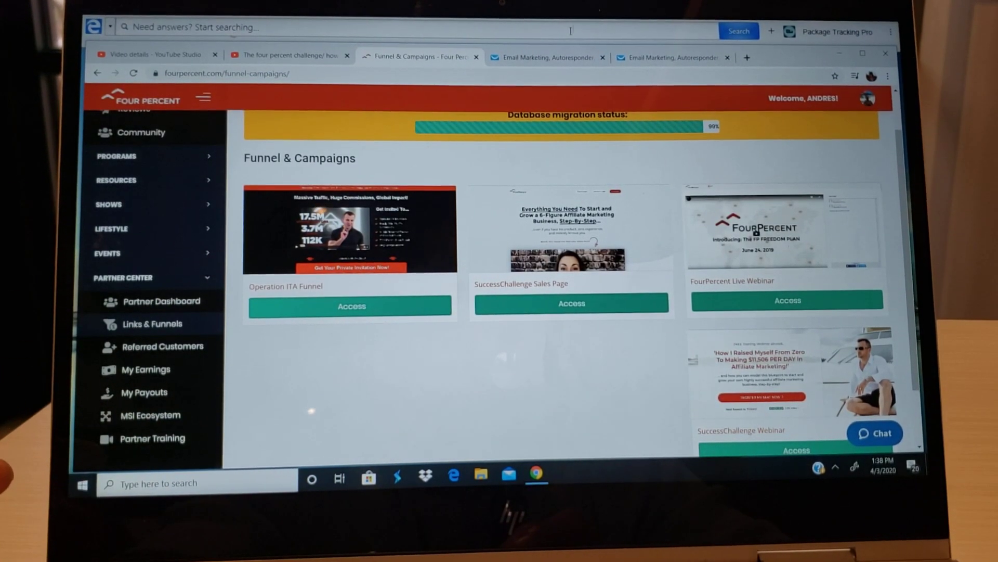
left_click(546, 57)
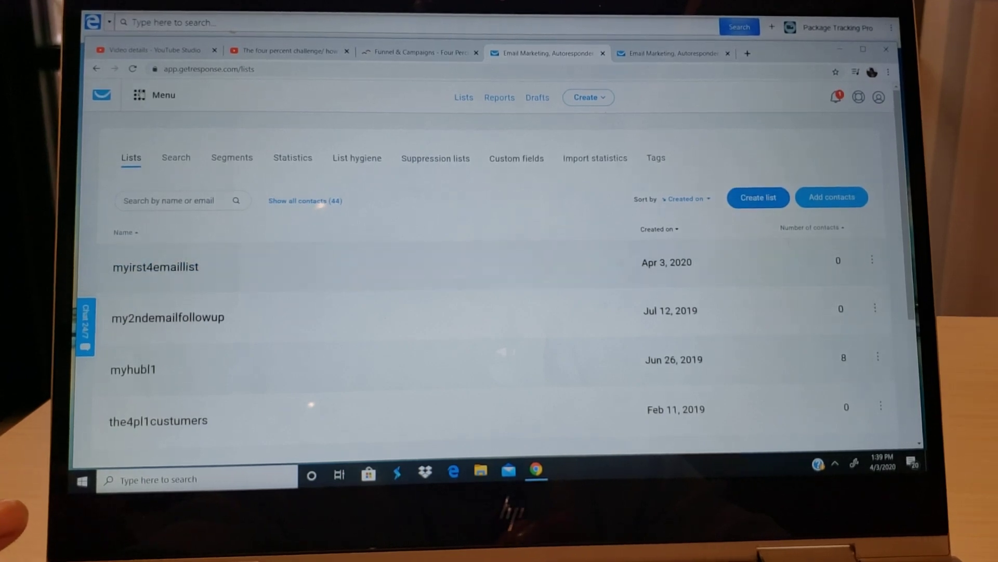
left_click(153, 94)
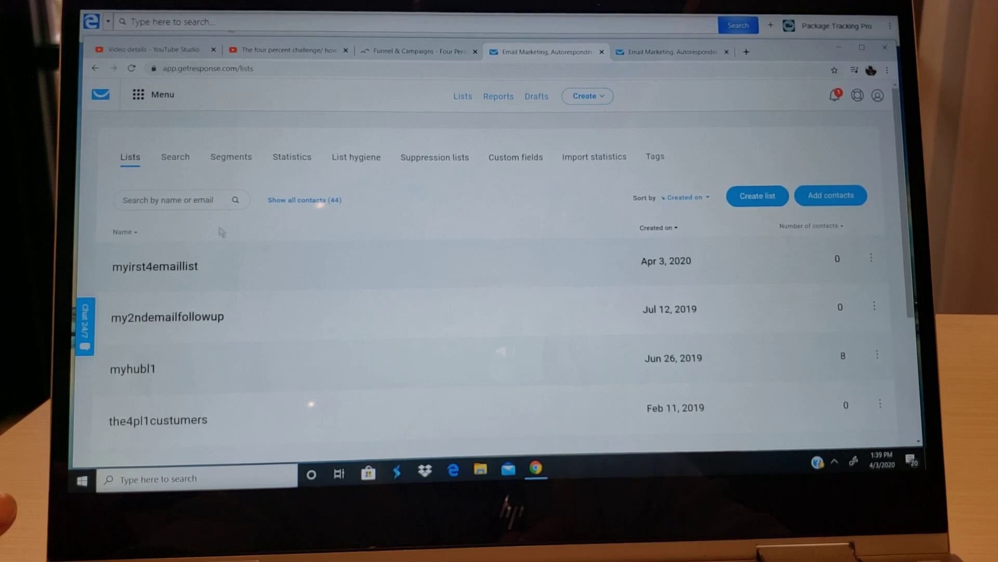
mouse_move(878, 94)
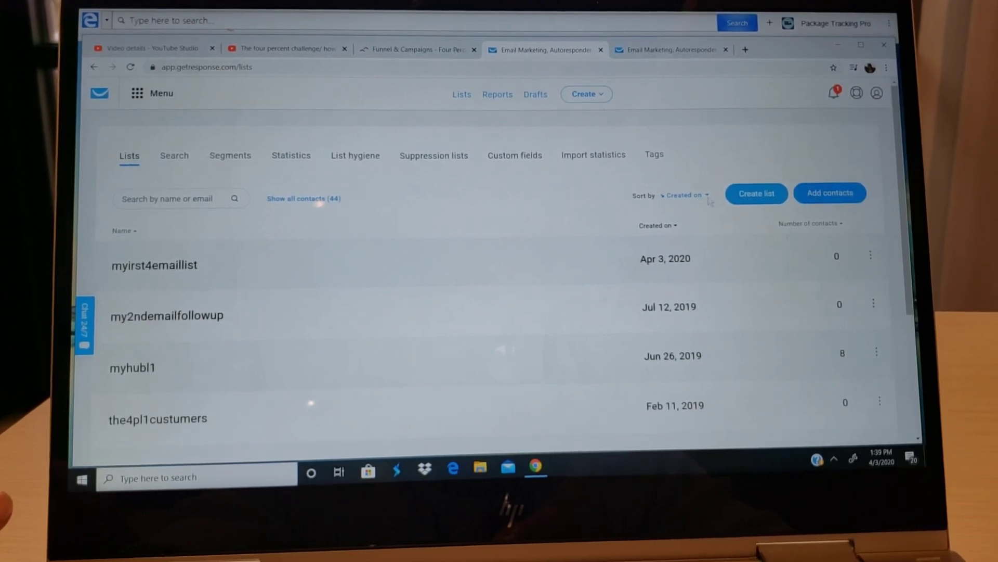
scroll("down", 3)
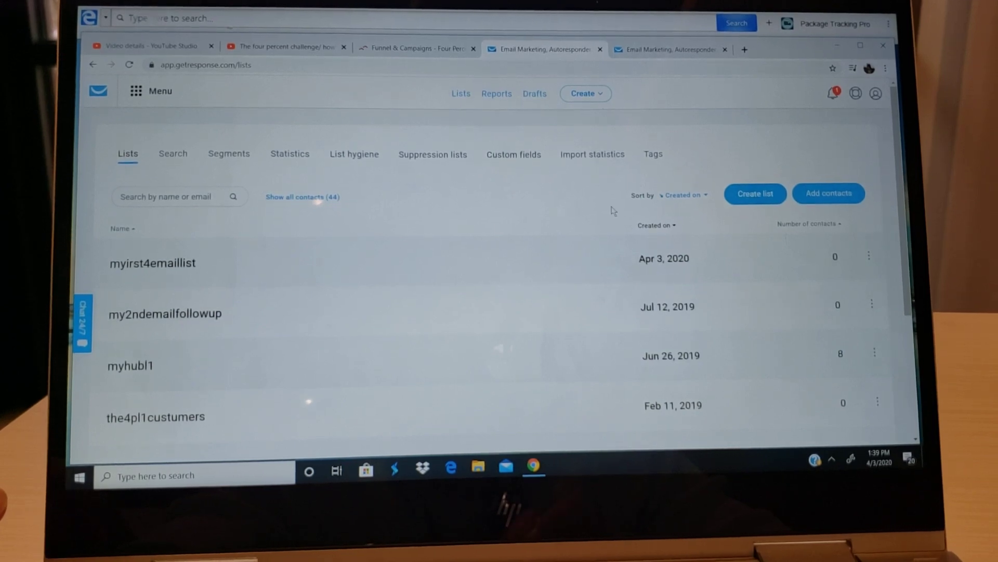
left_click(870, 255)
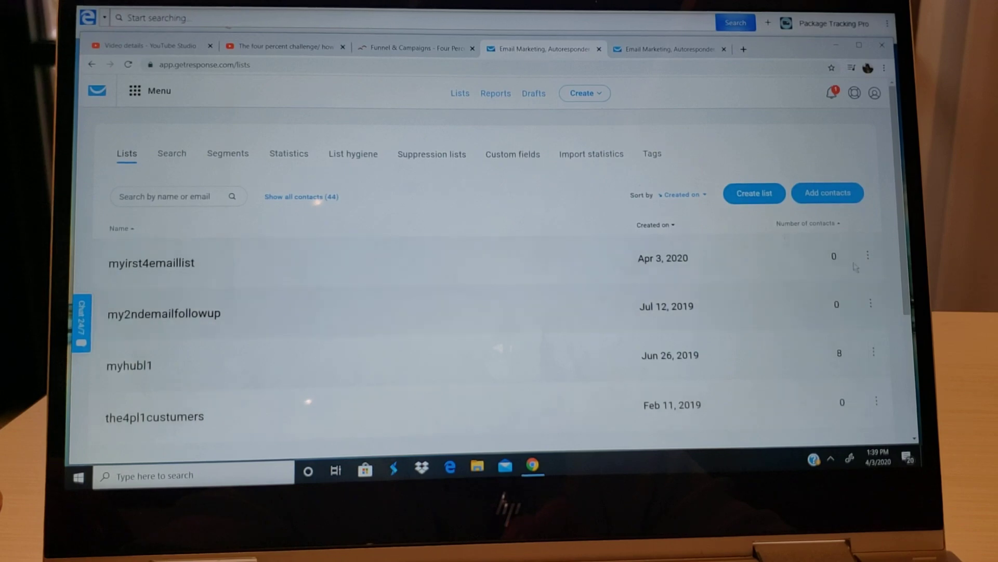
left_click(868, 256)
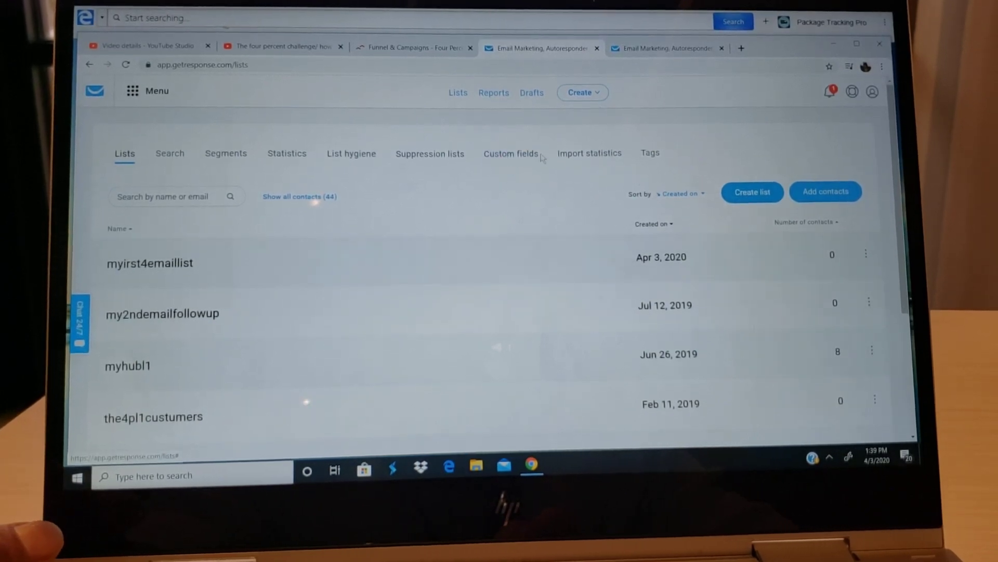
mouse_move(295, 125)
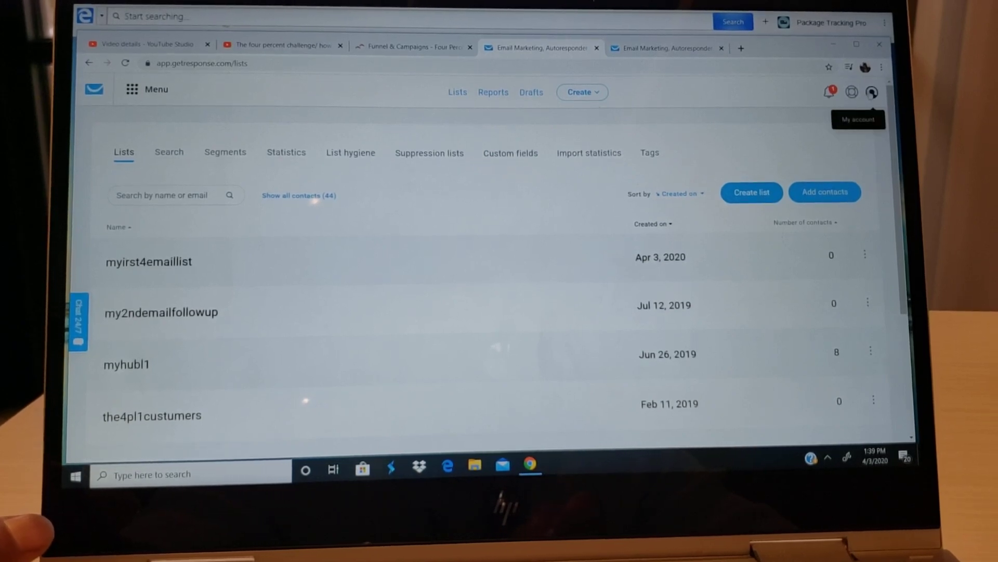
- Open the My account options menu and close it again
left_click(871, 91)
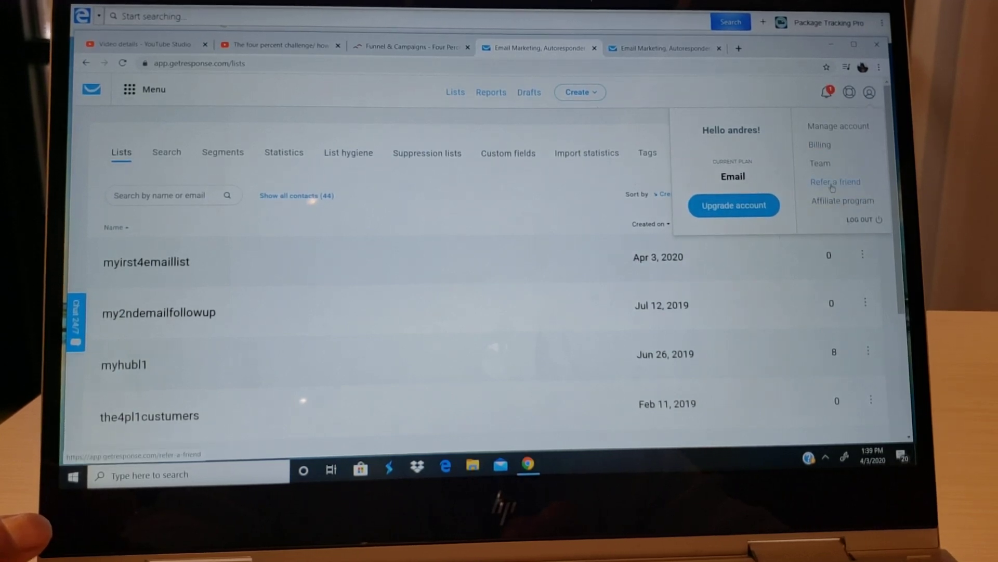
mouse_move(837, 126)
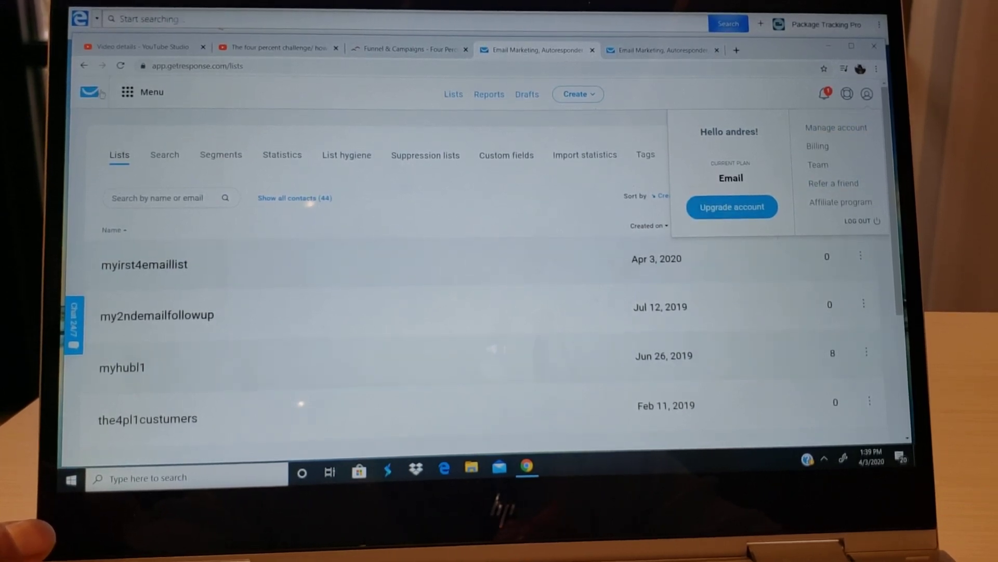
left_click(151, 93)
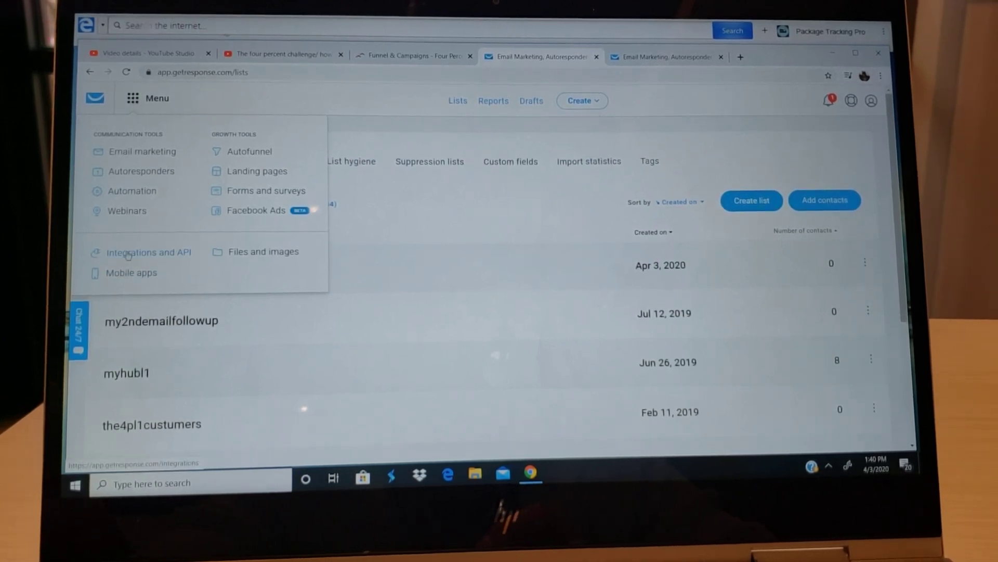
- Go to Integrations and API and show the API tab with the existing key
left_click(148, 251)
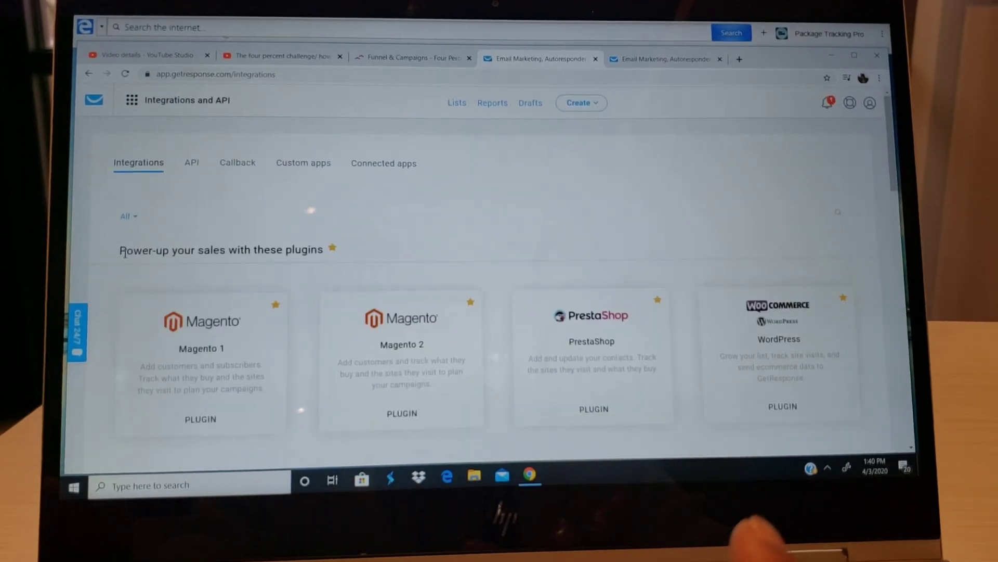
scroll("down", 3)
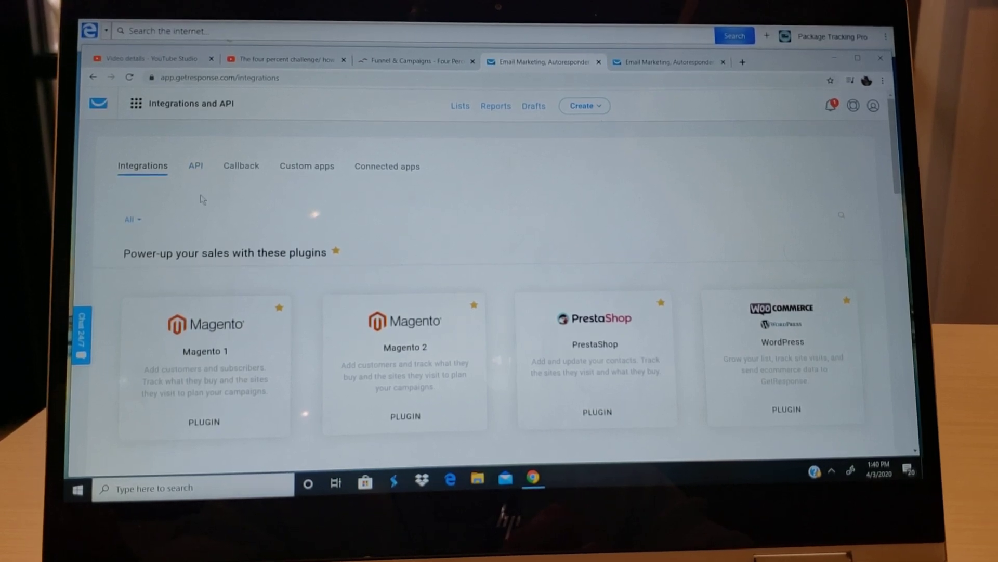
left_click(195, 165)
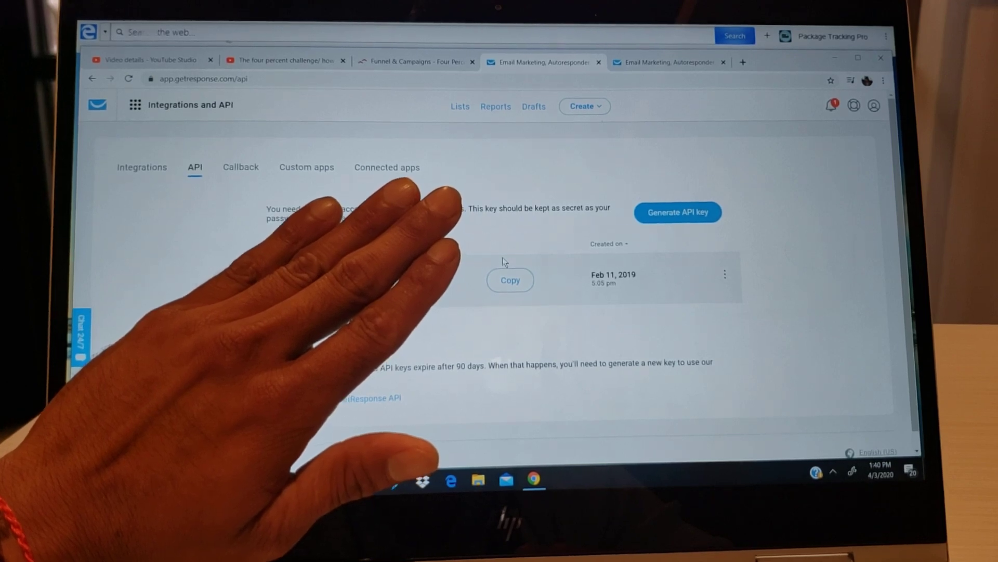
- Copy the existing GetResponse API key with its Copy button
left_click(510, 281)
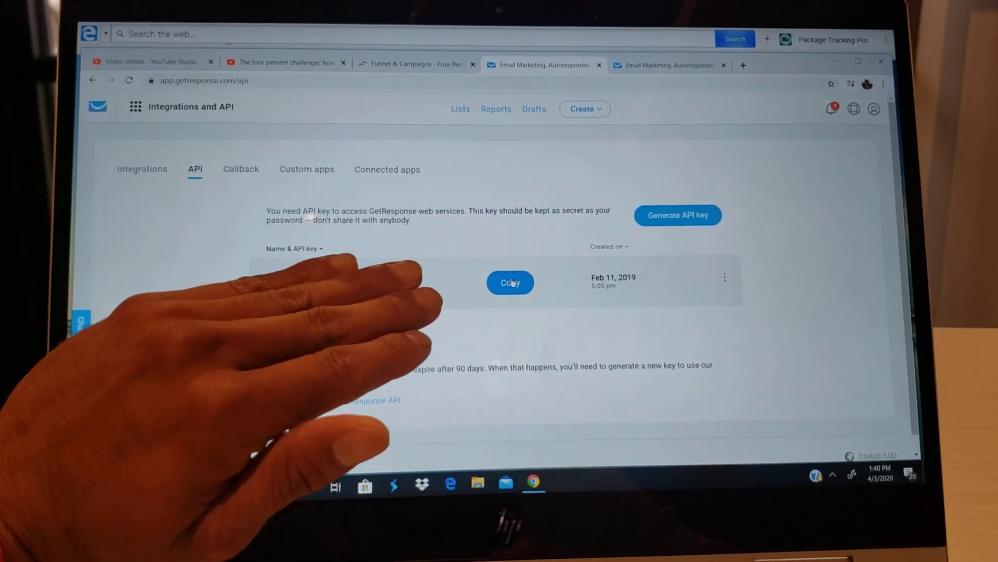
left_click(509, 282)
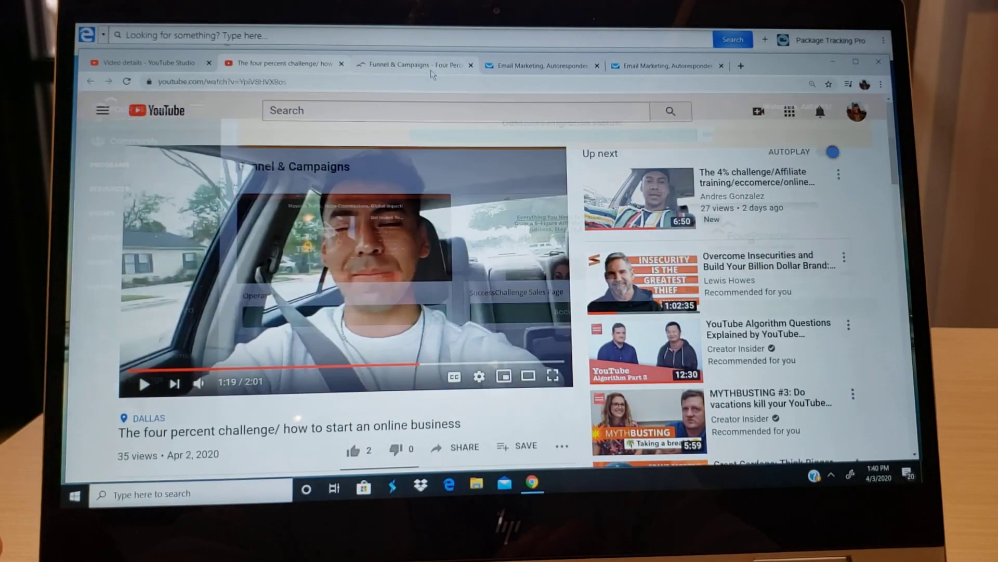
- Return to the Funnel & Campaigns tab and scroll to the SuccessChallenge Webinar card
left_click(414, 66)
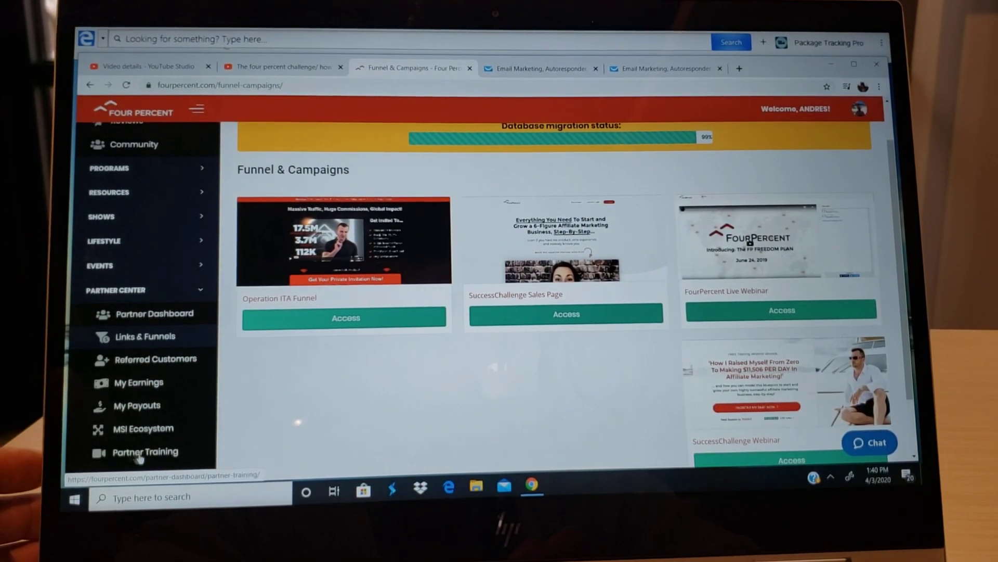
mouse_move(125, 419)
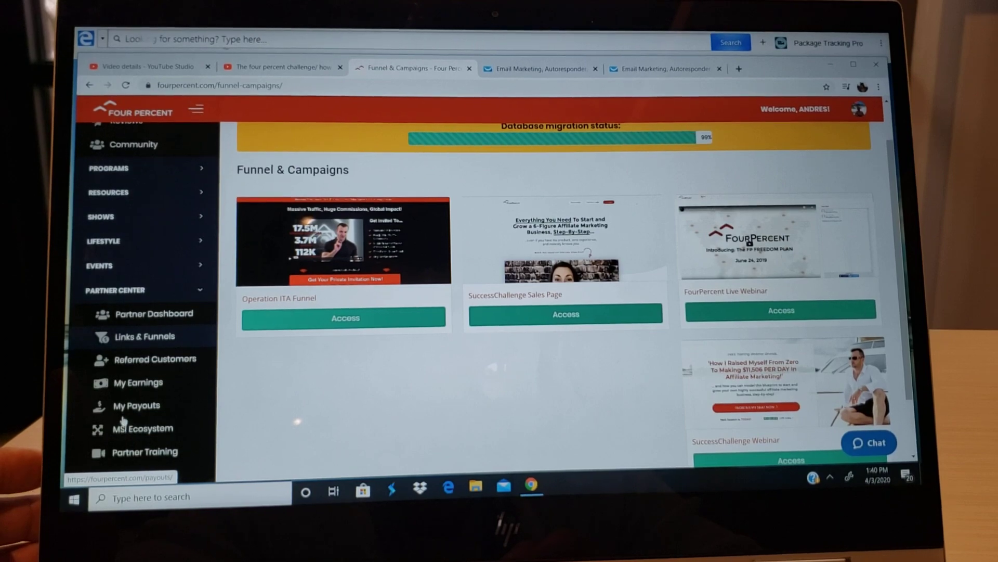
scroll("down", 3)
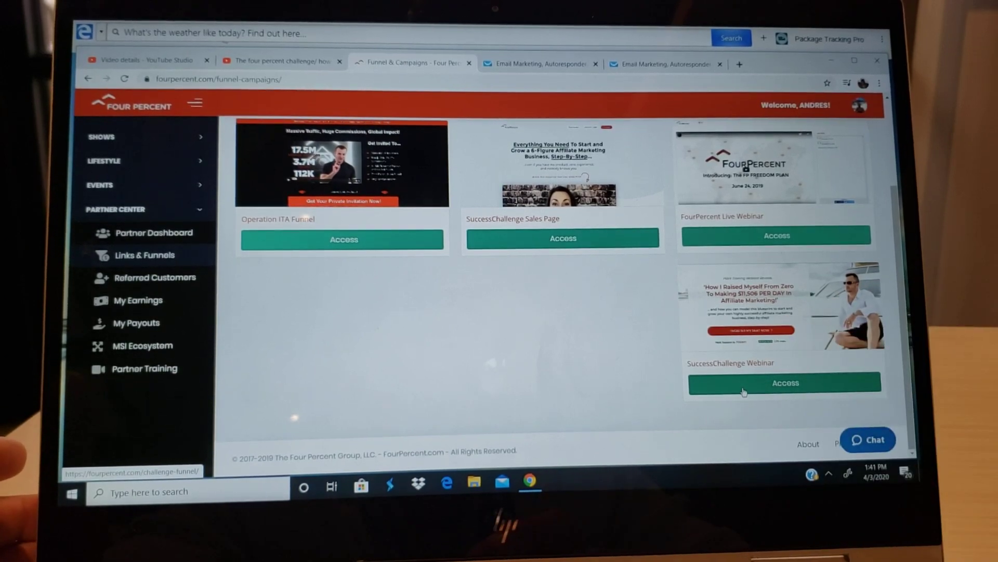
- Access the SuccessChallenge Webinar funnel and expand its Capture Sign-Ups (optional) section
left_click(784, 382)
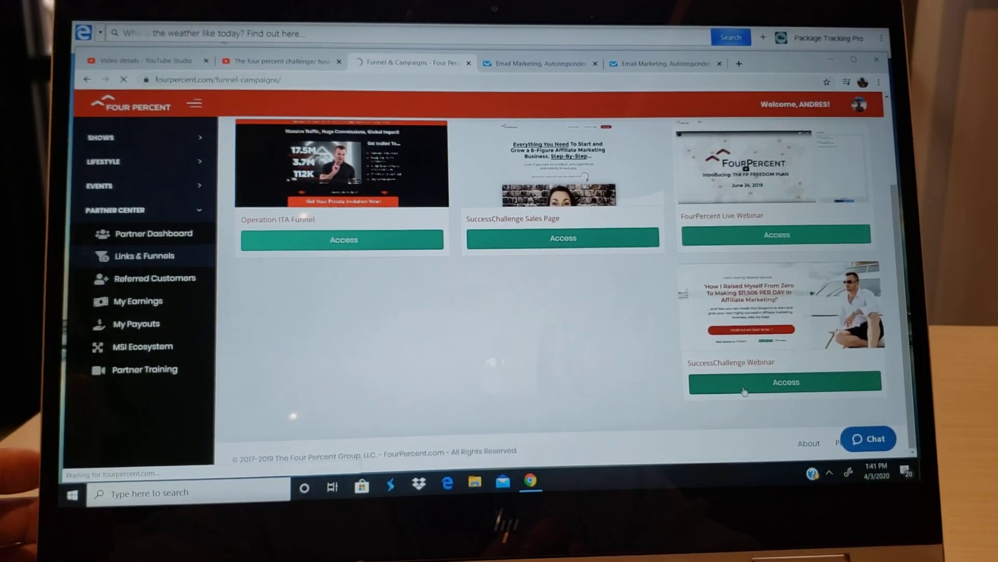
left_click(784, 381)
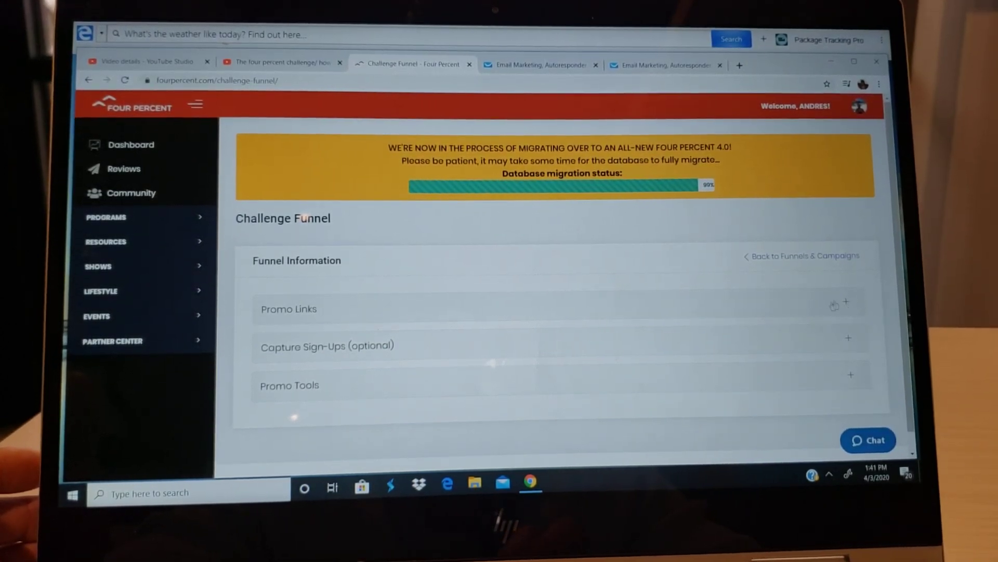
left_click(288, 309)
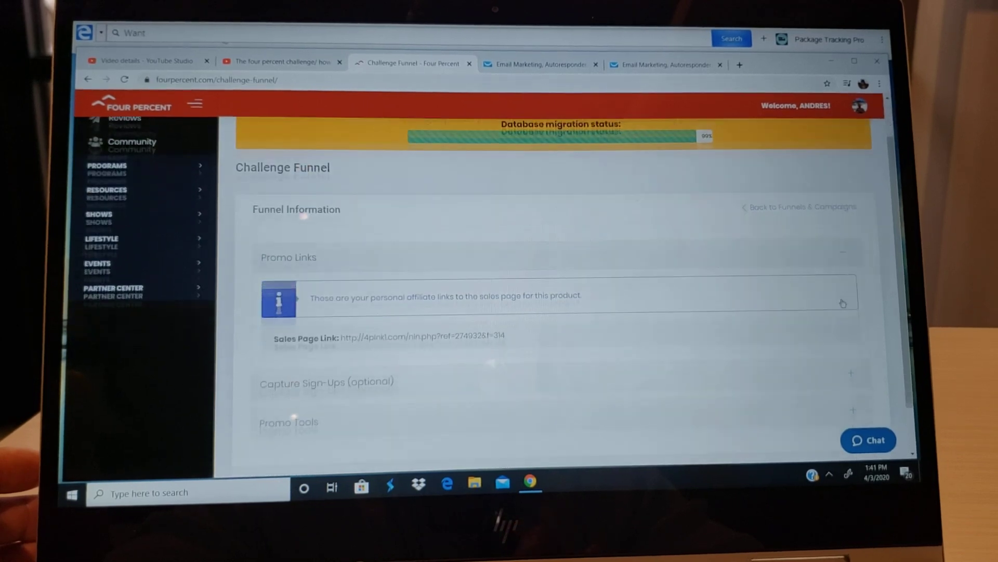
scroll("down", 3)
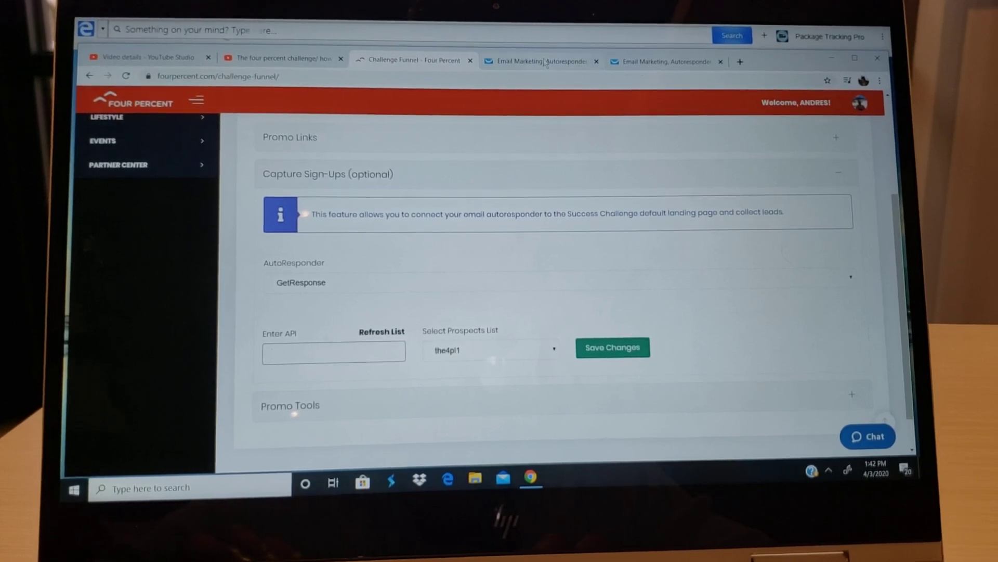
- Select the4pl1custumers in Select Prospects List and focus the Enter API field
left_click(538, 61)
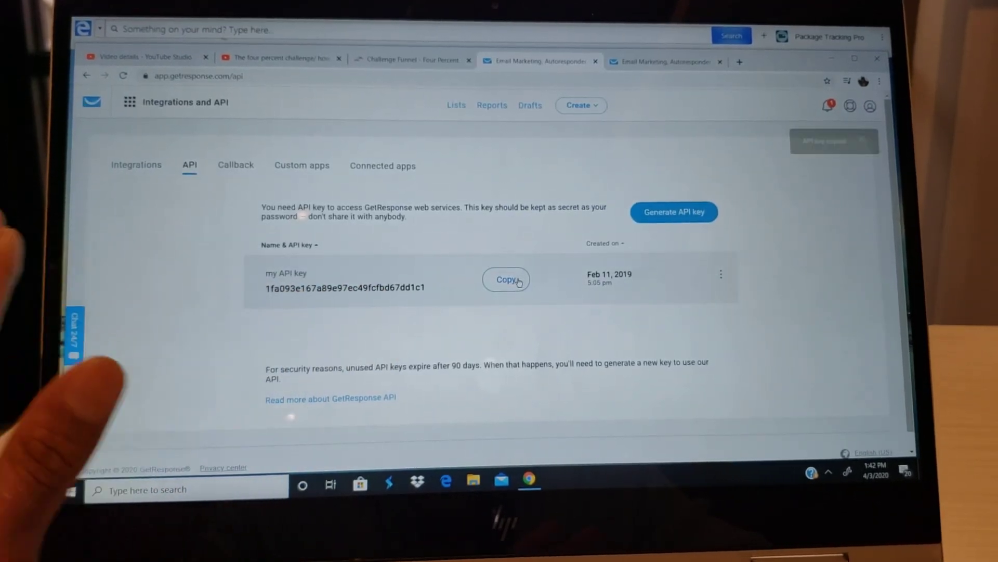
left_click(410, 61)
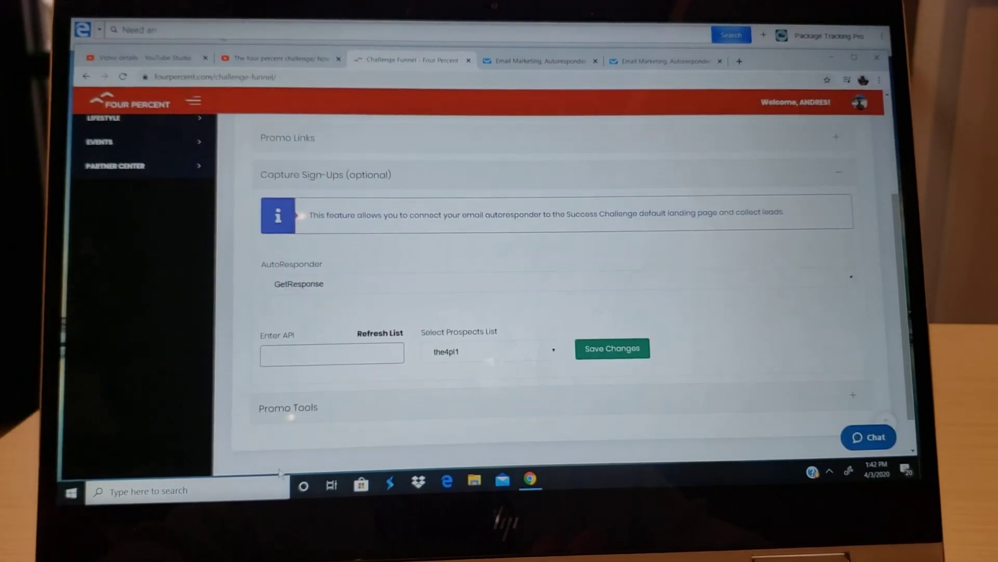
left_click(331, 354)
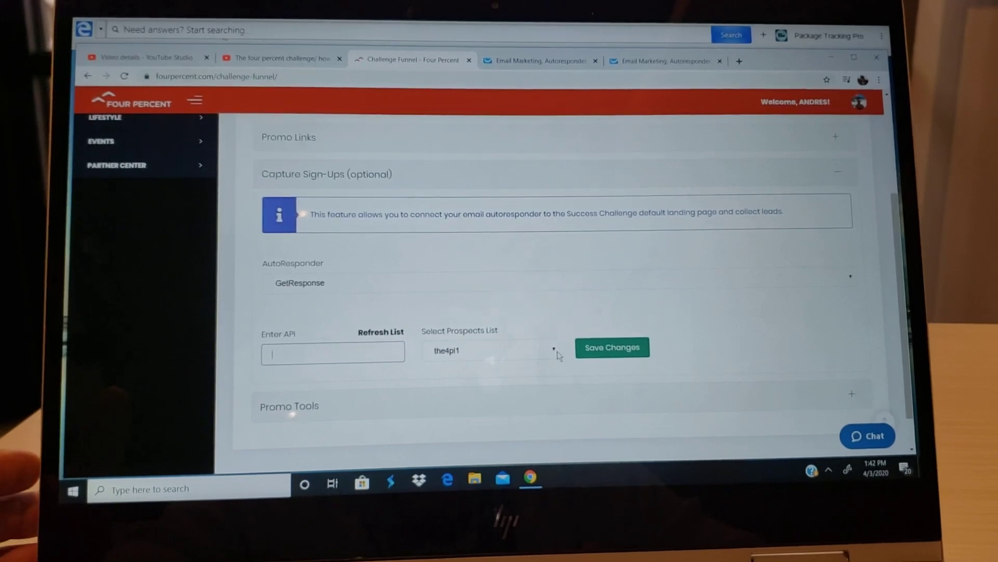
left_click(489, 350)
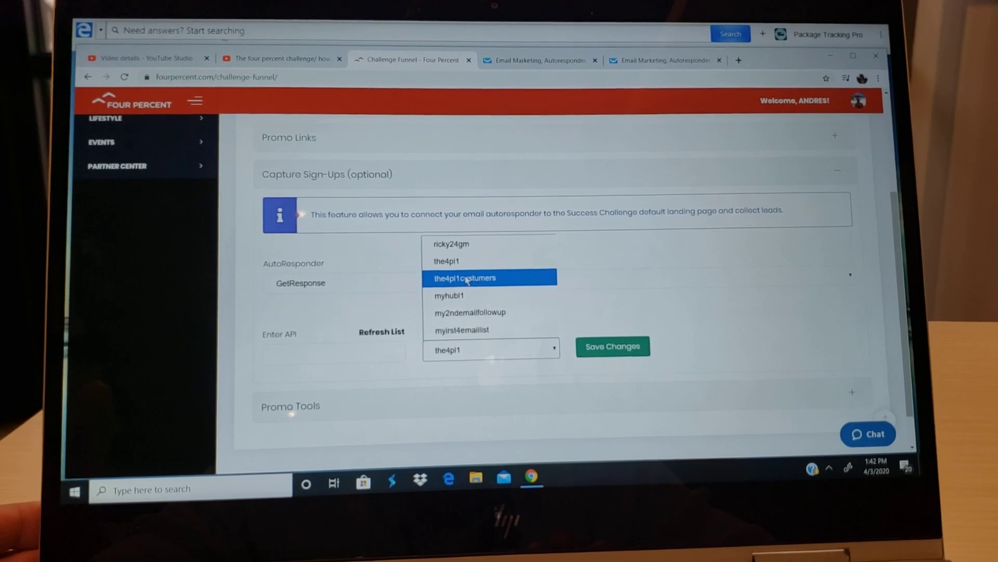
left_click(463, 277)
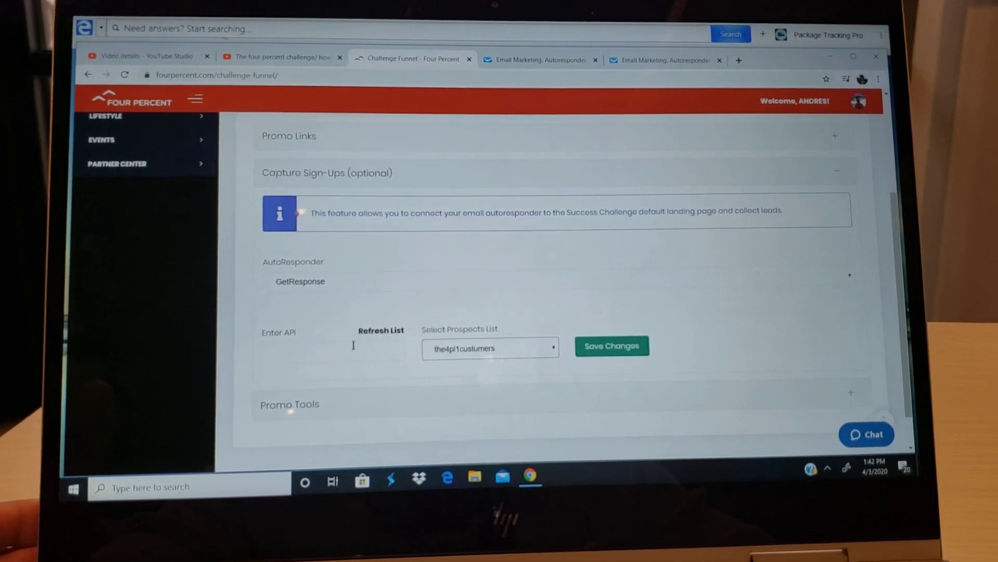
left_click(331, 350)
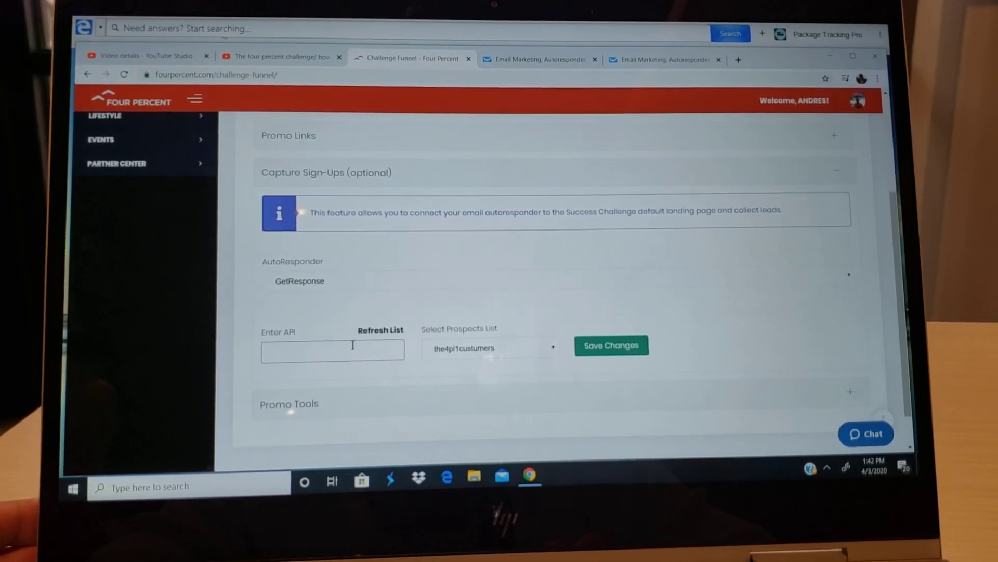
left_click(610, 345)
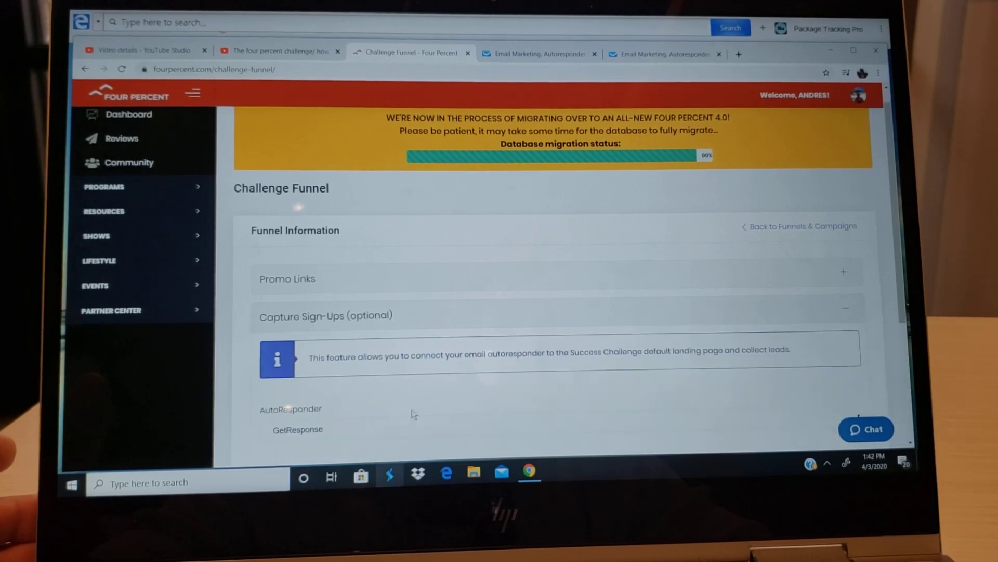
- Delete the pasted key from the Enter API field, recheck the GetResponse API tab, and refocus the field
scroll("down", 3)
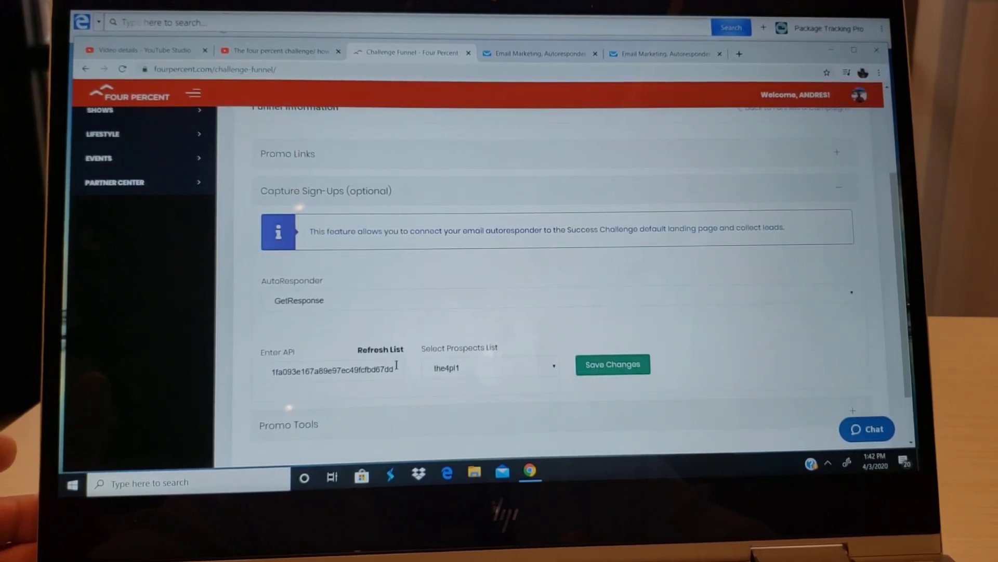
left_click(332, 372)
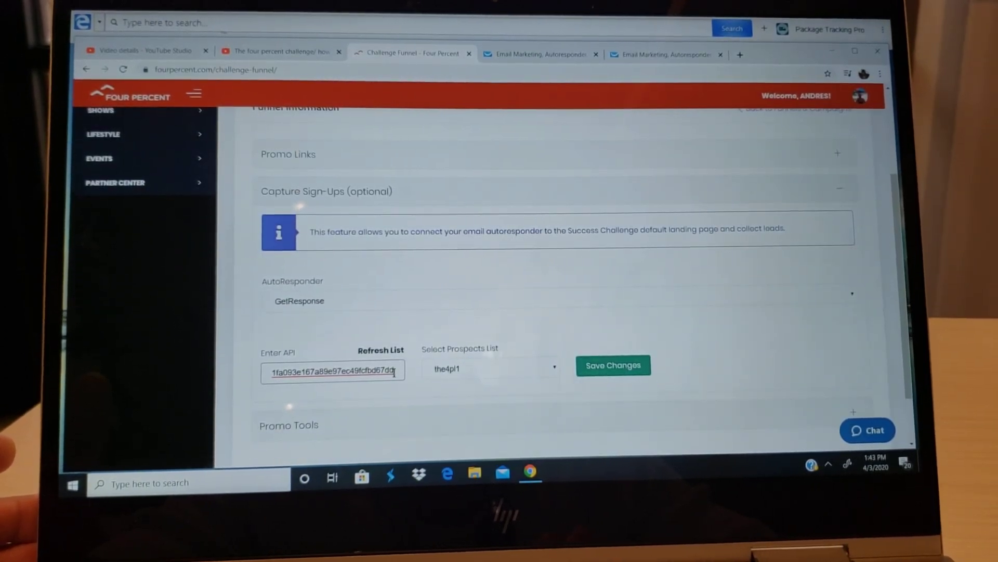
triple_click(332, 371)
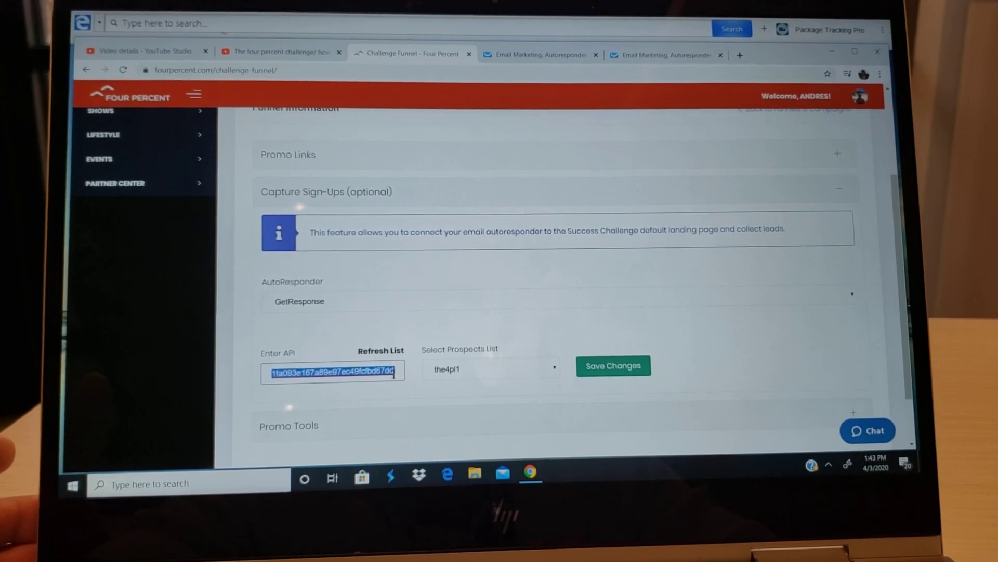
key("delete")
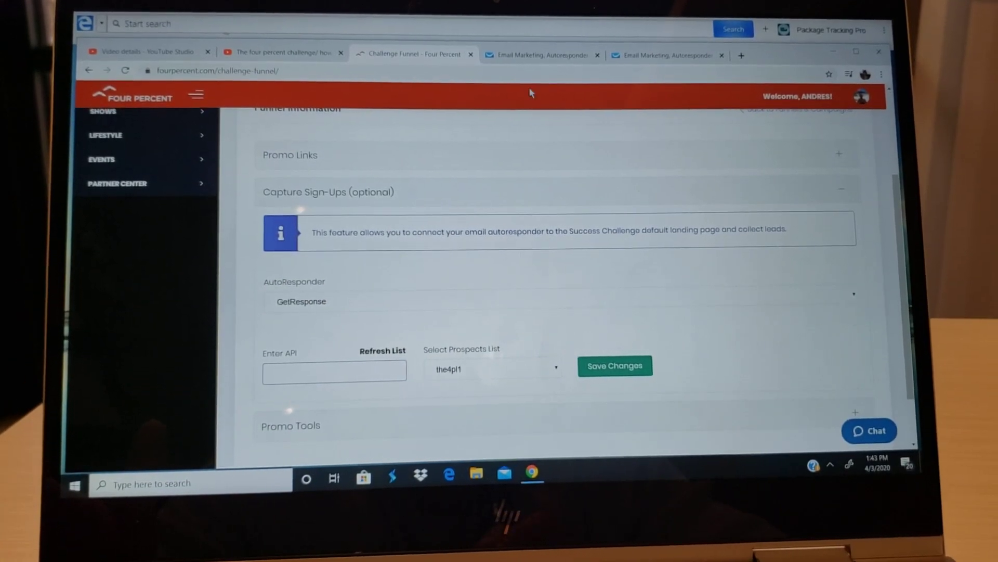
left_click(537, 55)
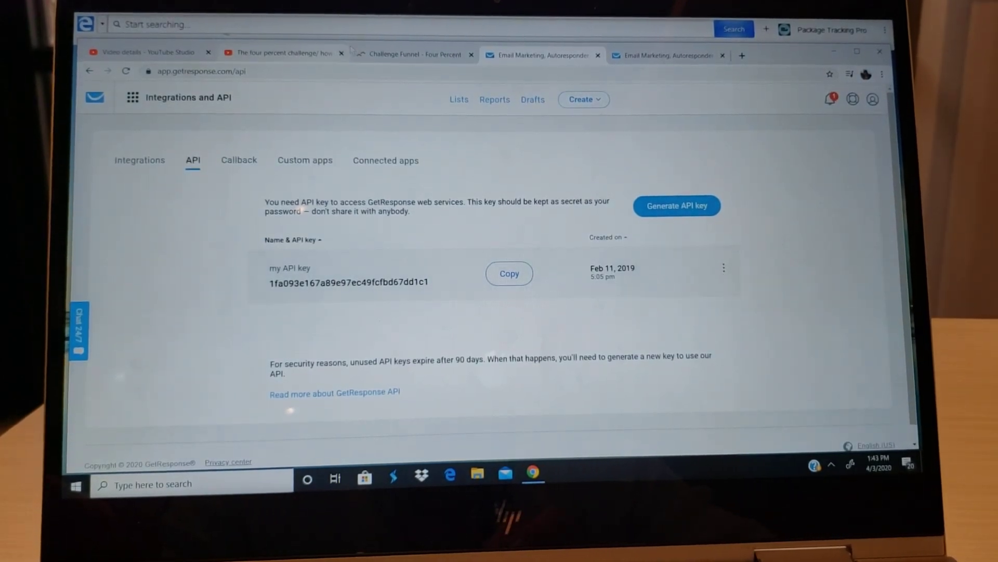
left_click(412, 54)
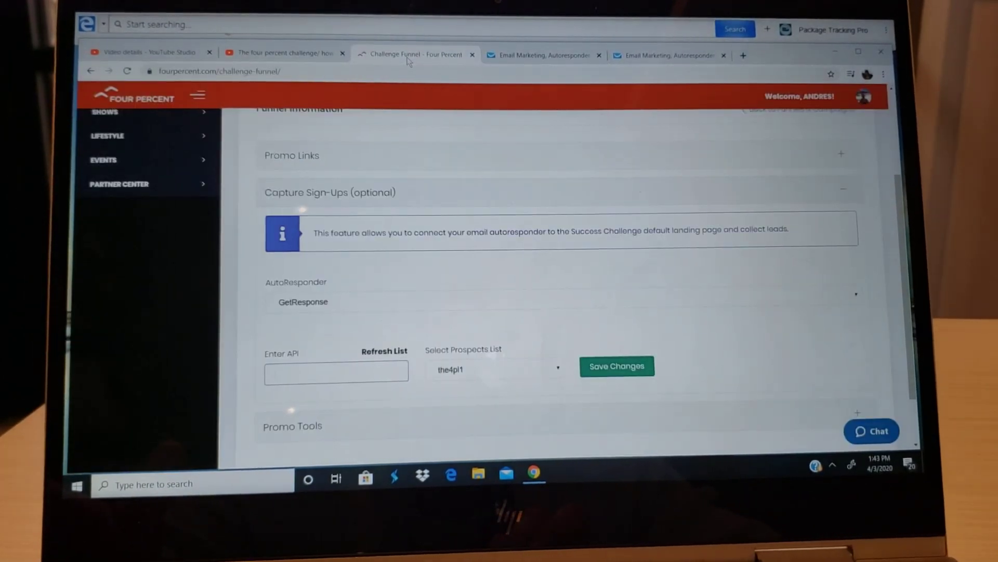
left_click(337, 371)
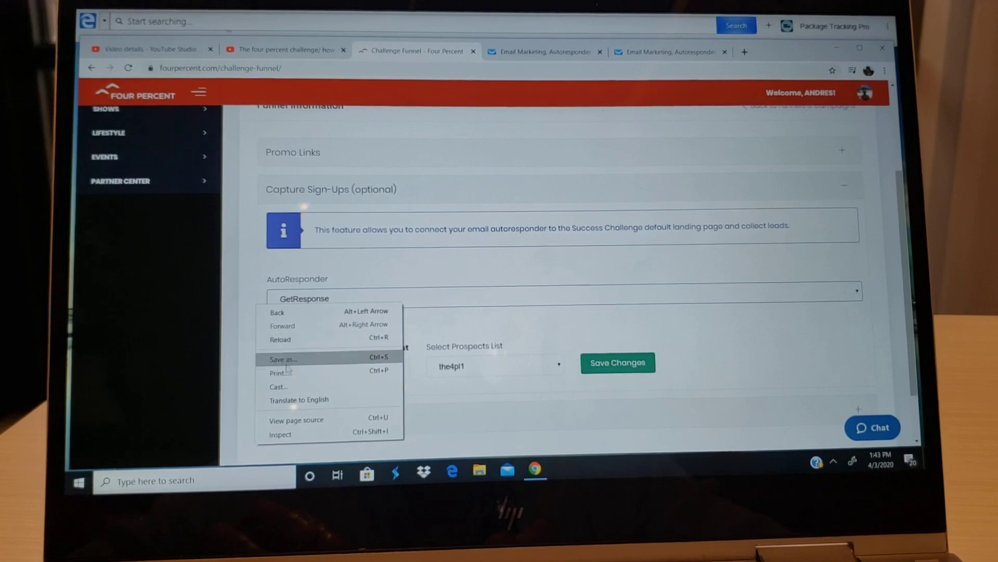
mouse_move(515, 378)
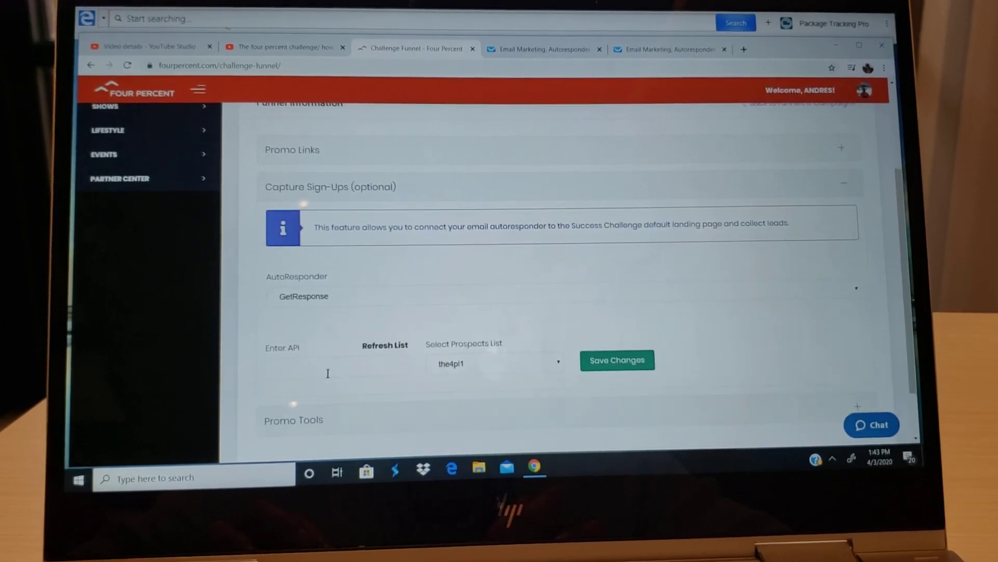
- Paste the GetResponse API key and choose the4pl1custumers as the prospects list
right_click(306, 368)
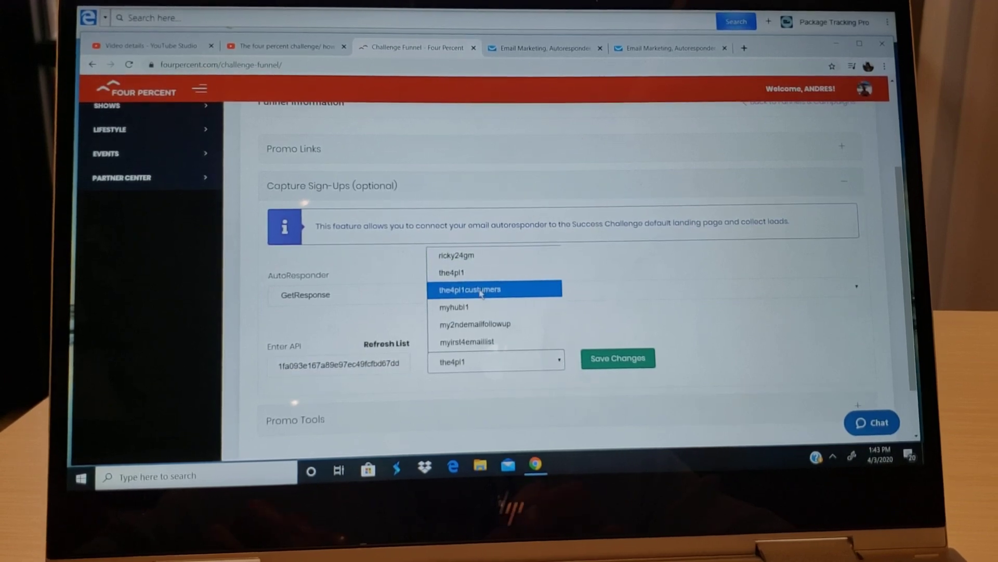
left_click(470, 289)
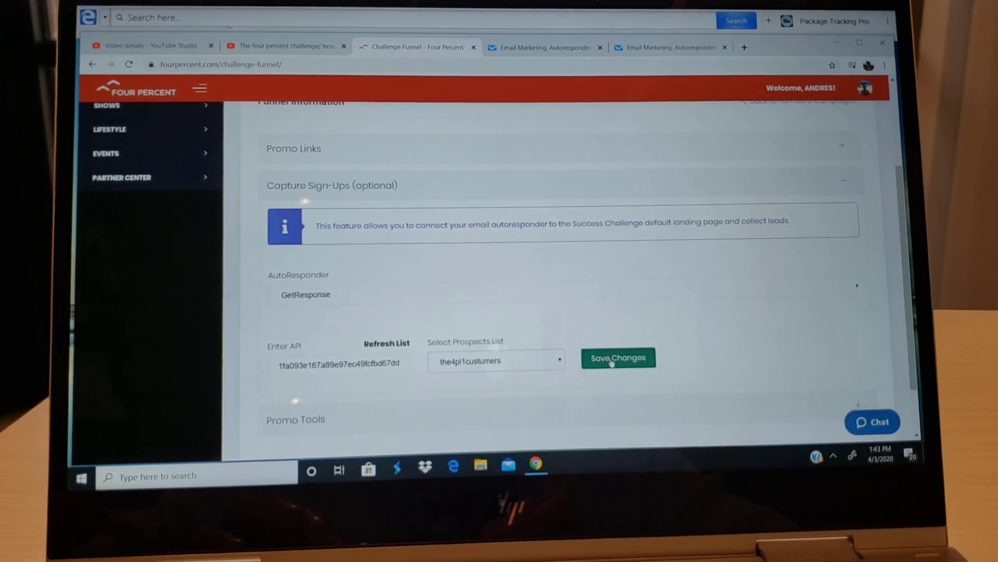
- Save the Capture Sign-Ups changes and dismiss the 'Changes Saved Successfully' alert
left_click(616, 358)
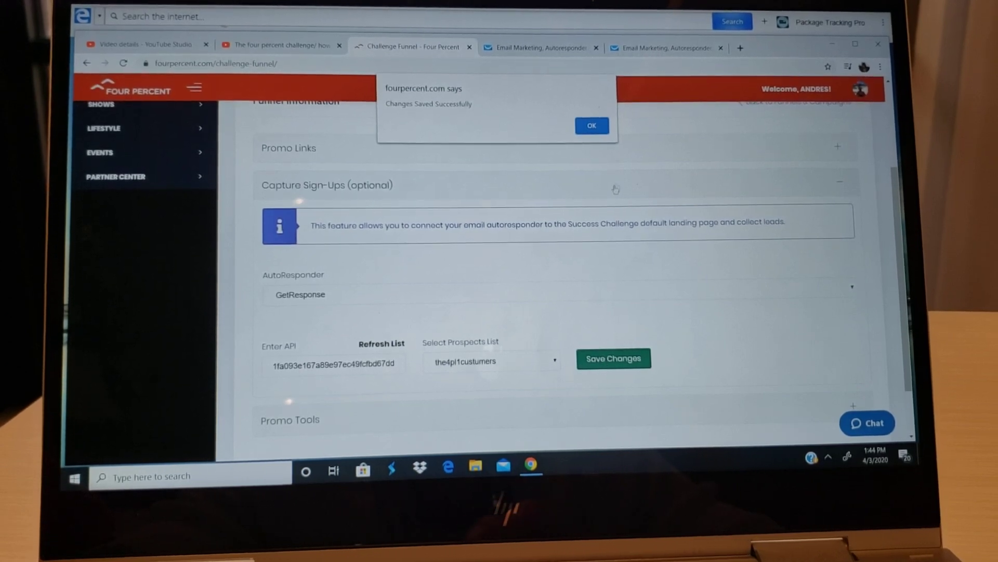
left_click(591, 126)
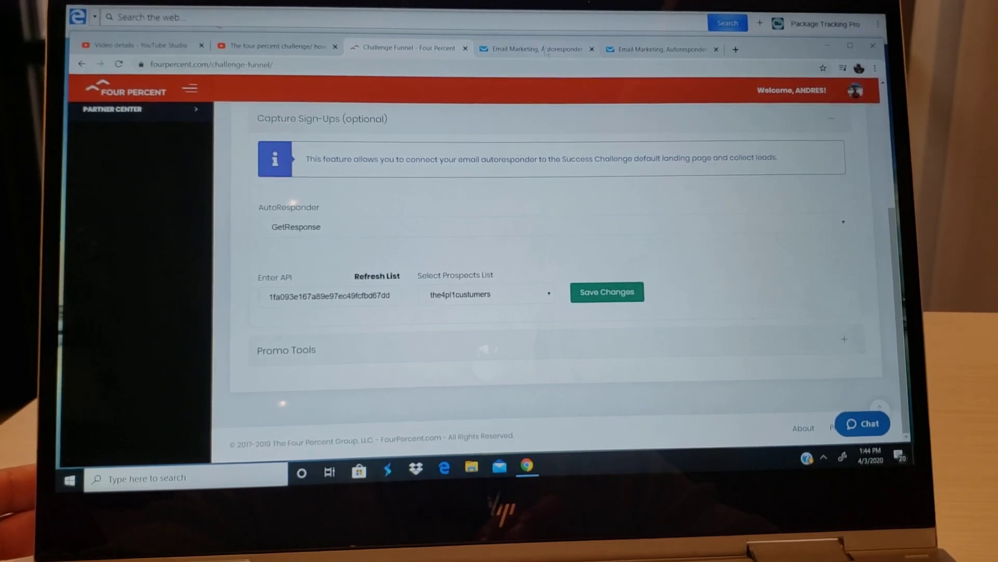
left_click(659, 48)
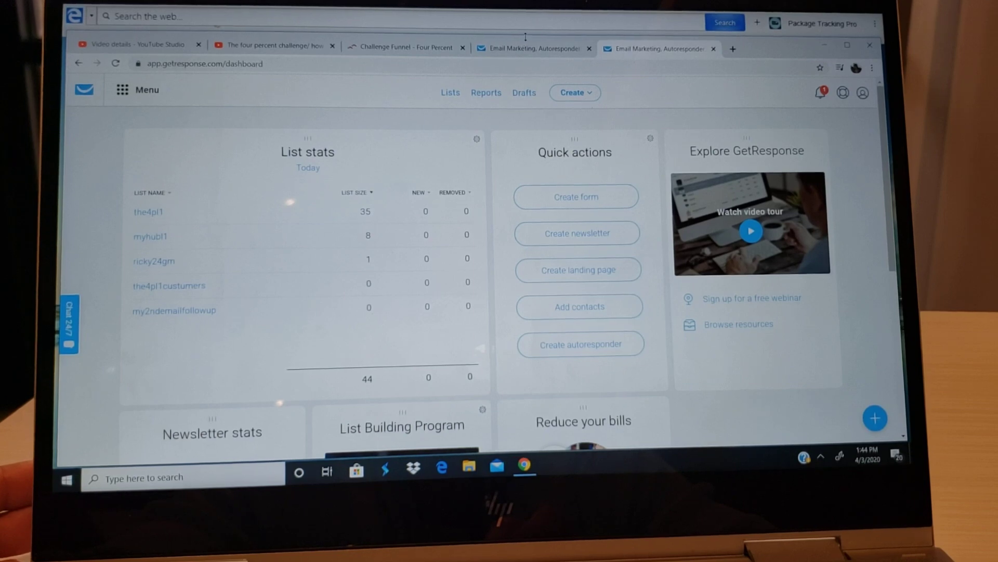
mouse_move(531, 47)
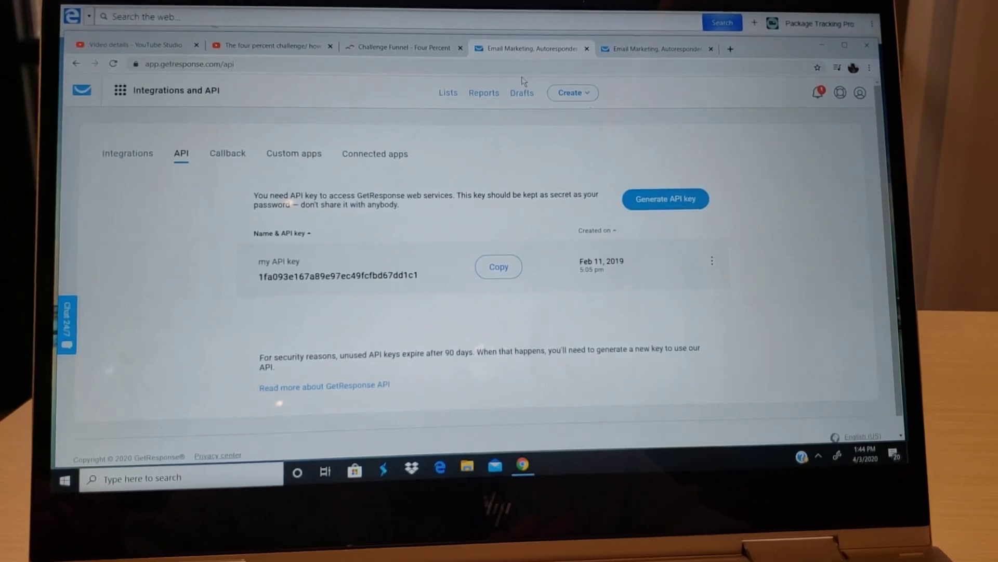
type("Lo")
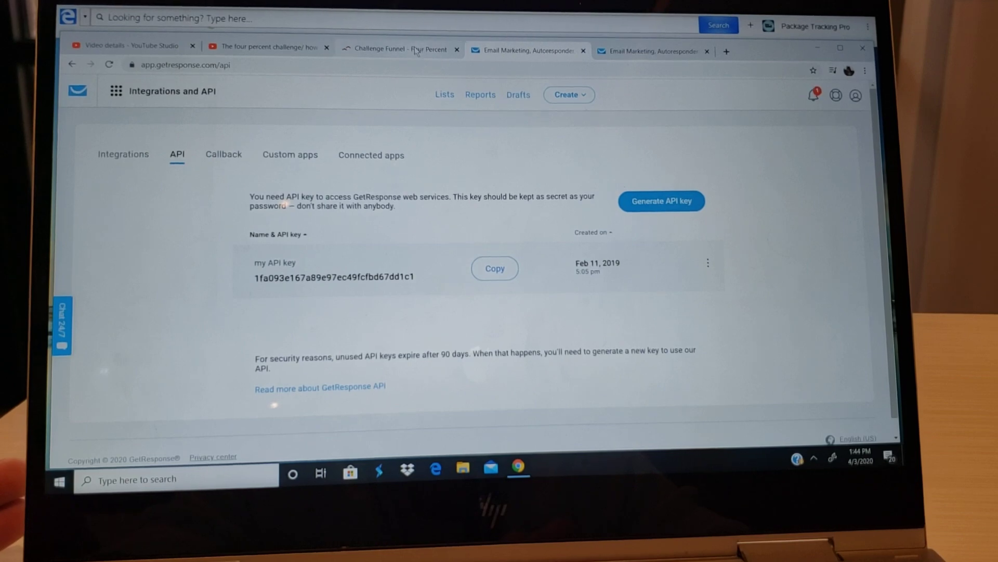
left_click(398, 48)
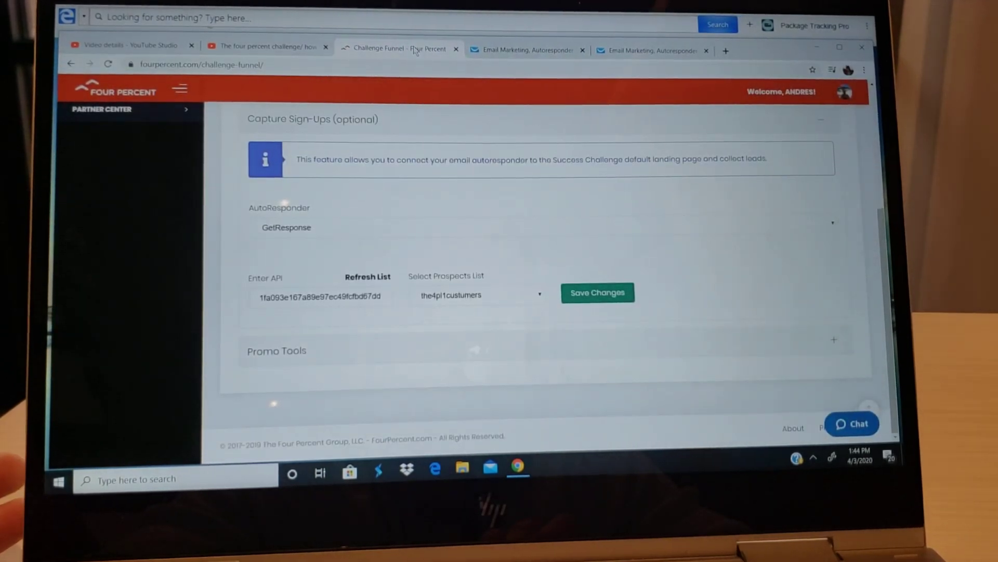